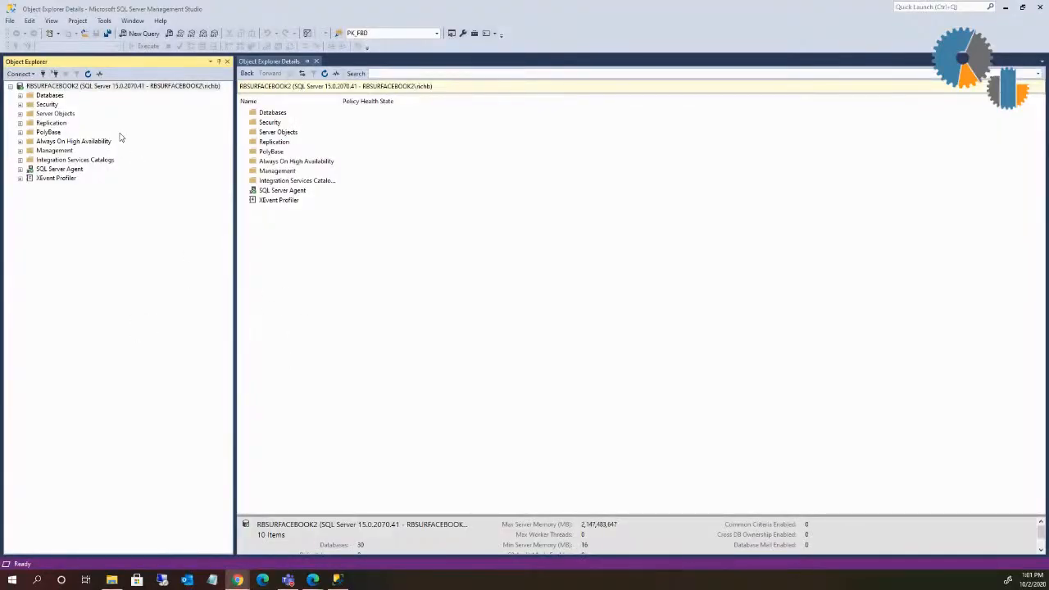
mouse_move(143, 140)
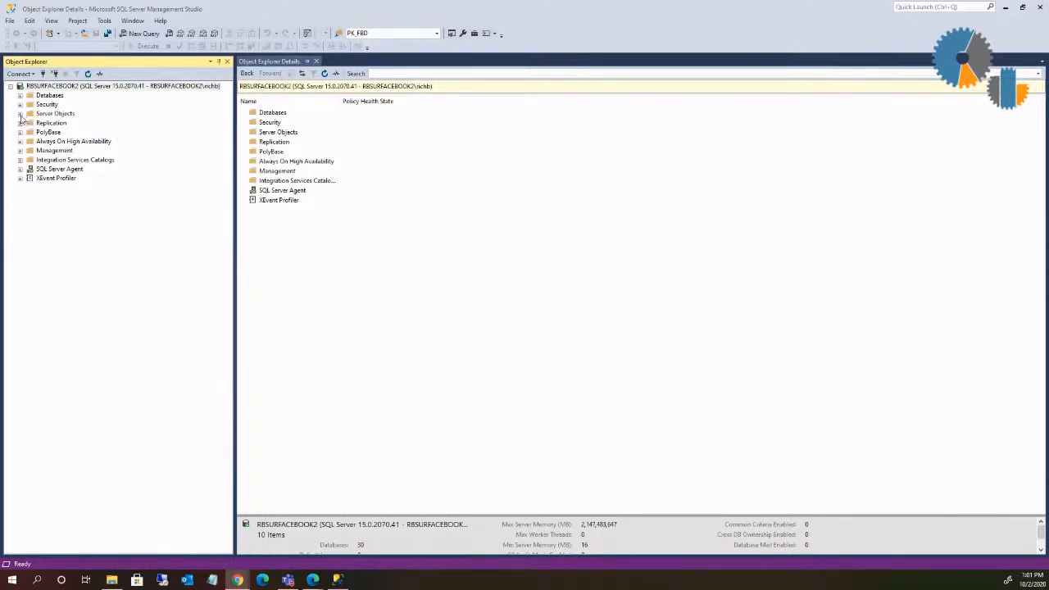
- Expand Server Objects in Object Explorer and select the Linked Servers node
left_click(20, 113)
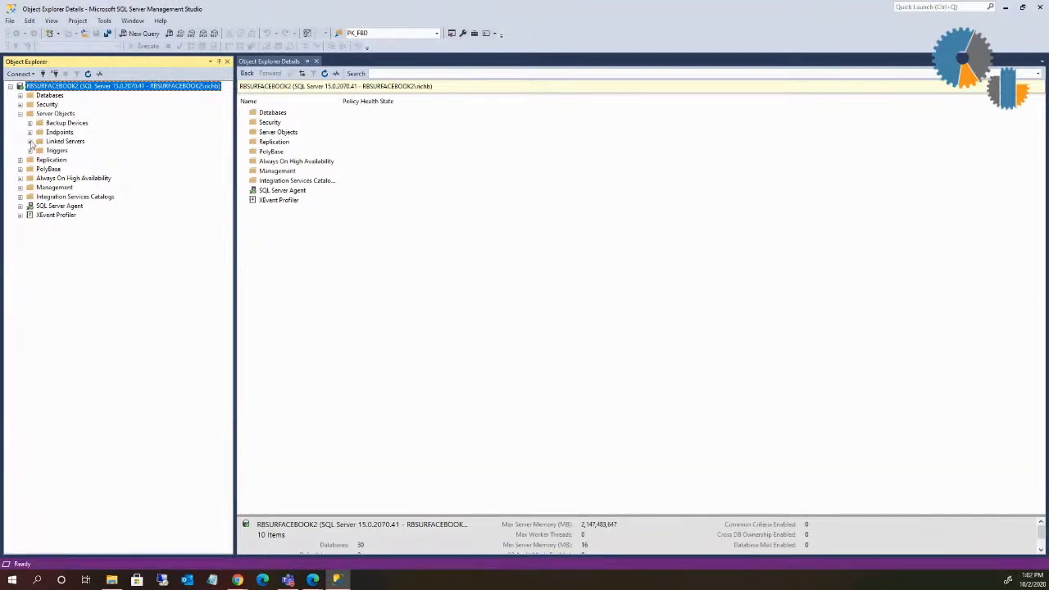
left_click(30, 141)
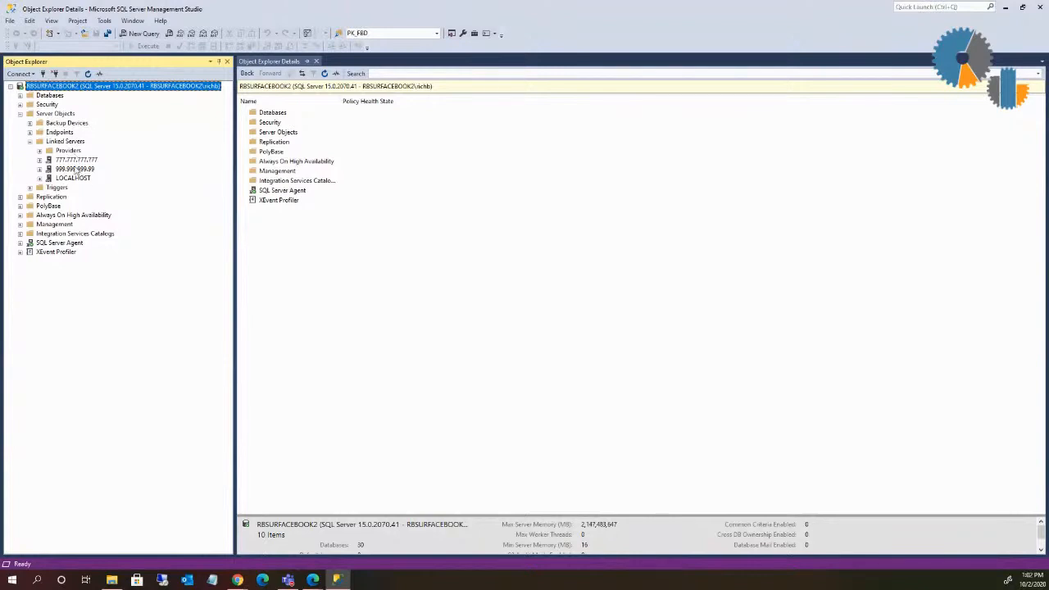
left_click(64, 140)
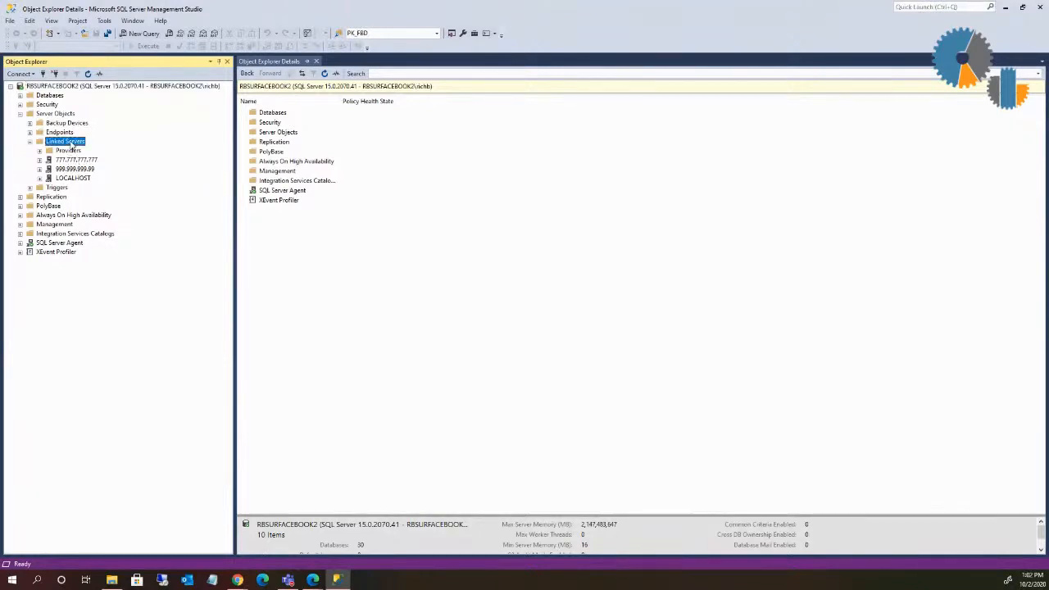
- Create a new linked server from Linked Servers and name it INFOR
right_click(65, 141)
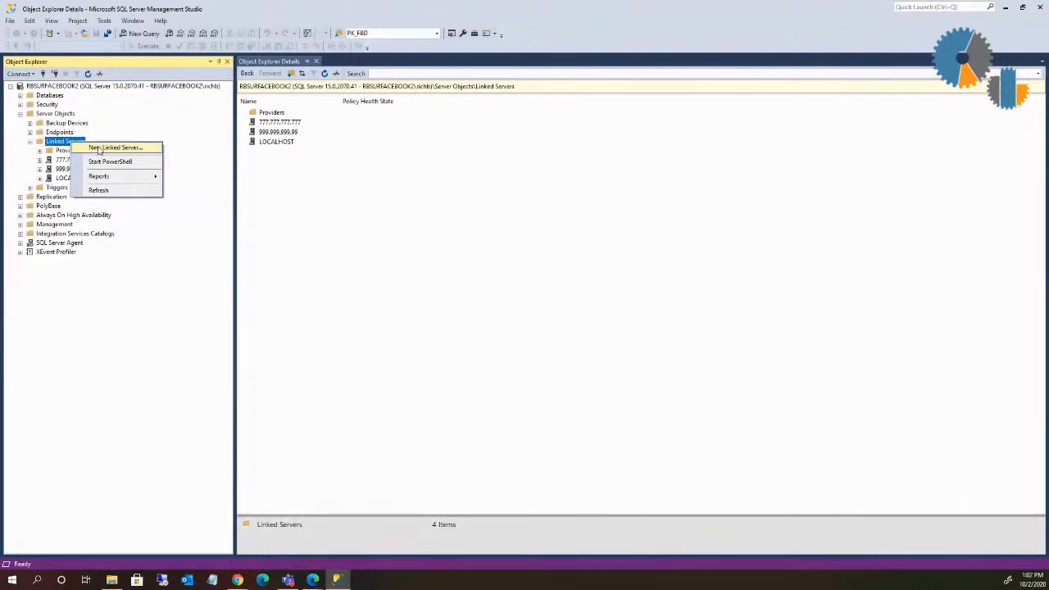
left_click(115, 148)
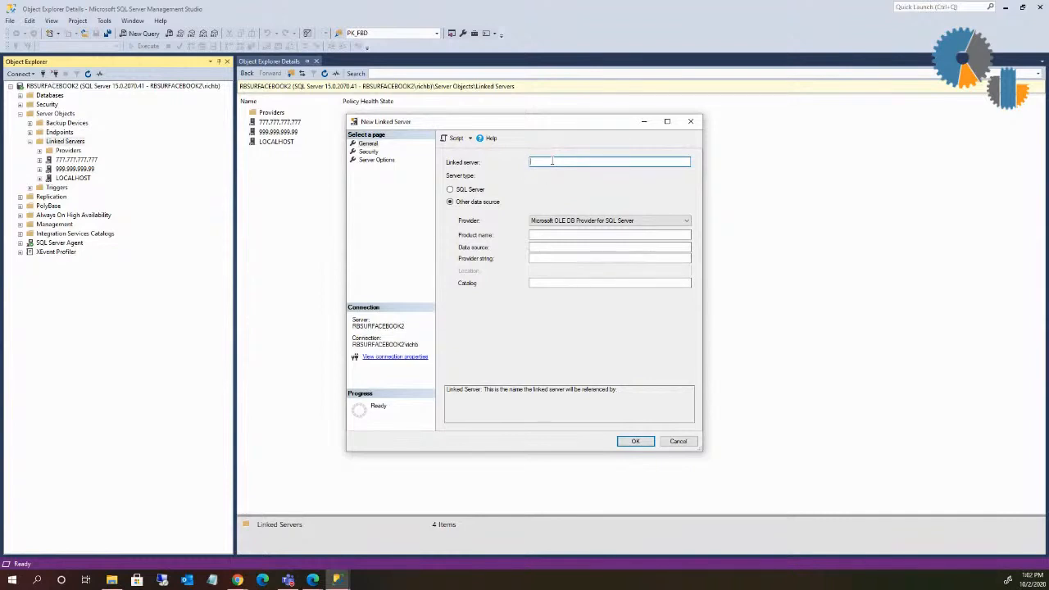
type("BLA")
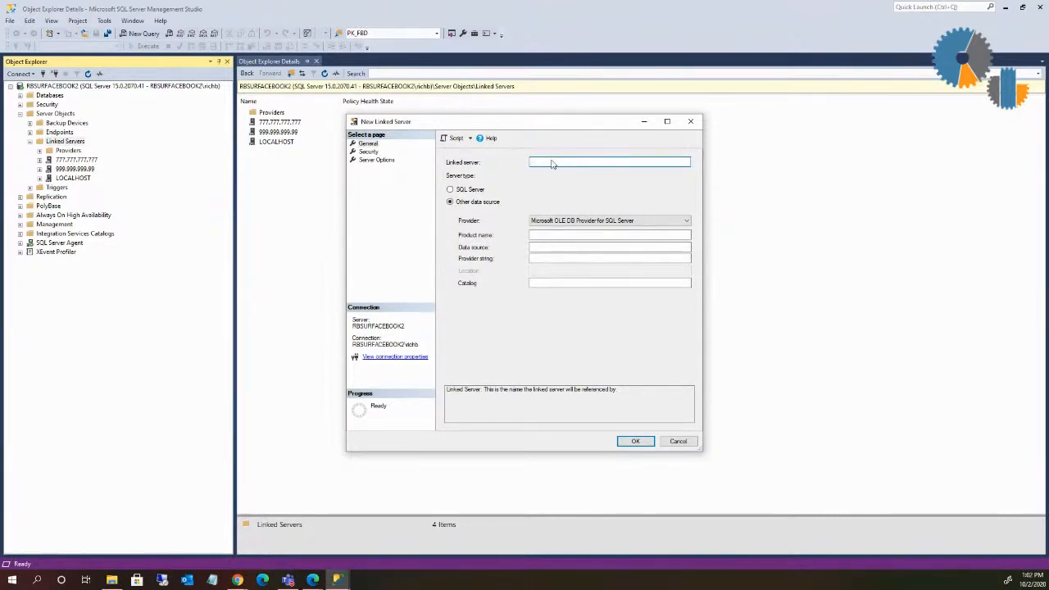
type("INFOR")
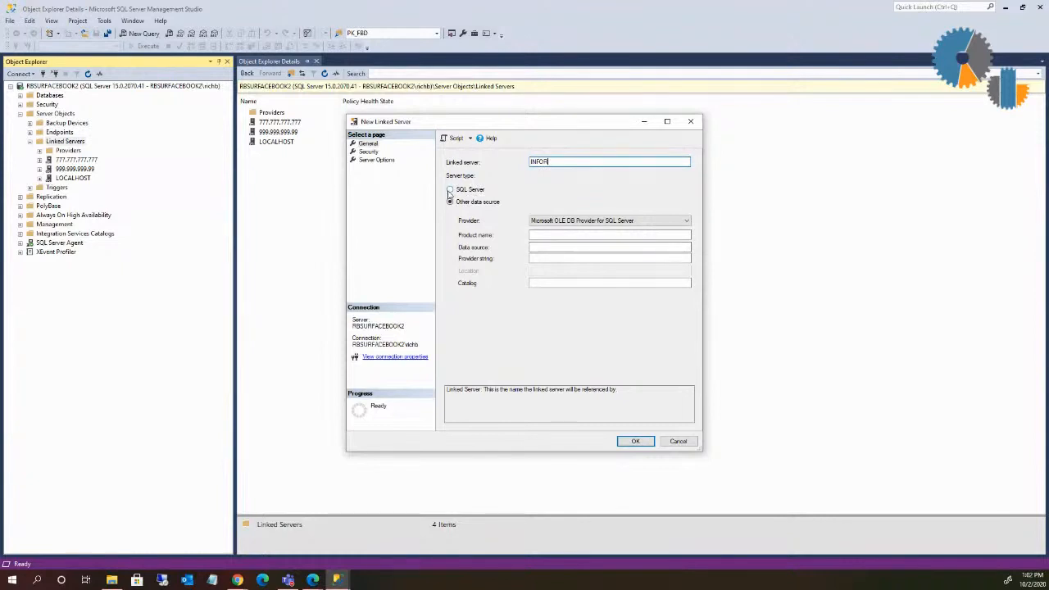
- Set the server type to Other data source after briefly trying SQL Server
left_click(450, 202)
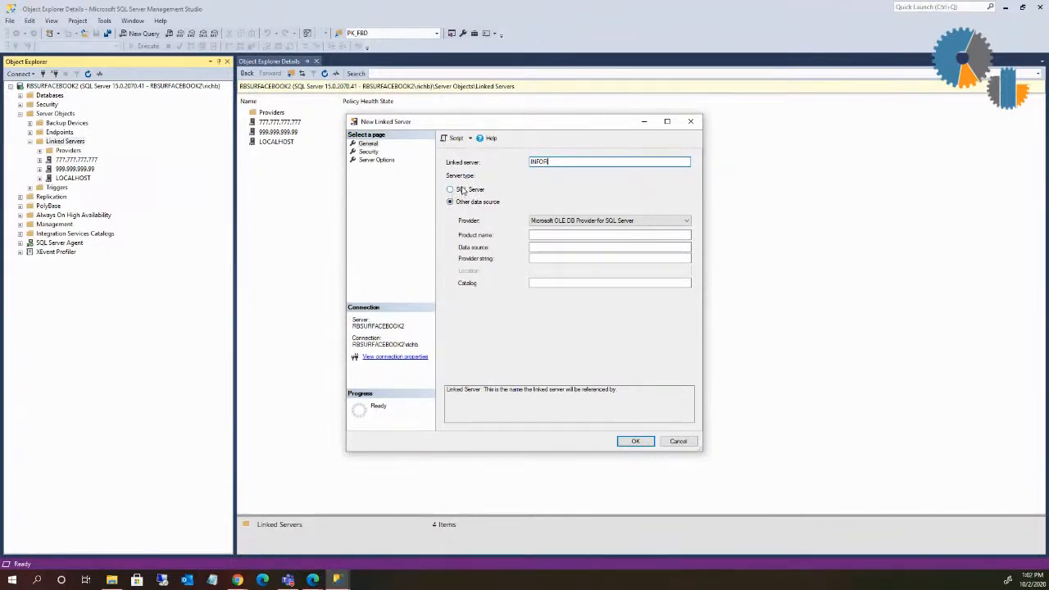
left_click(449, 201)
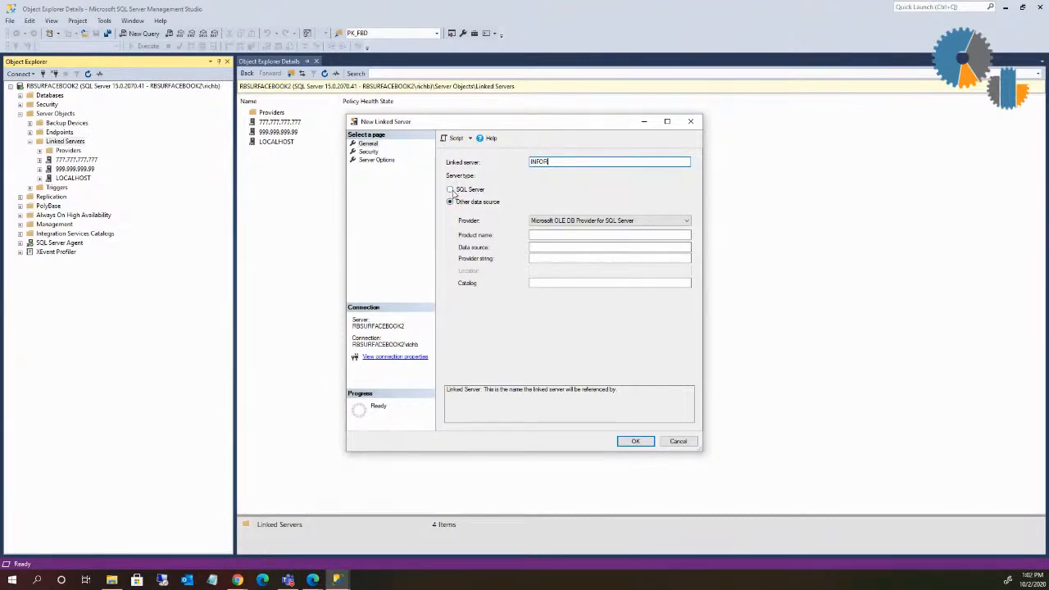
left_click(449, 202)
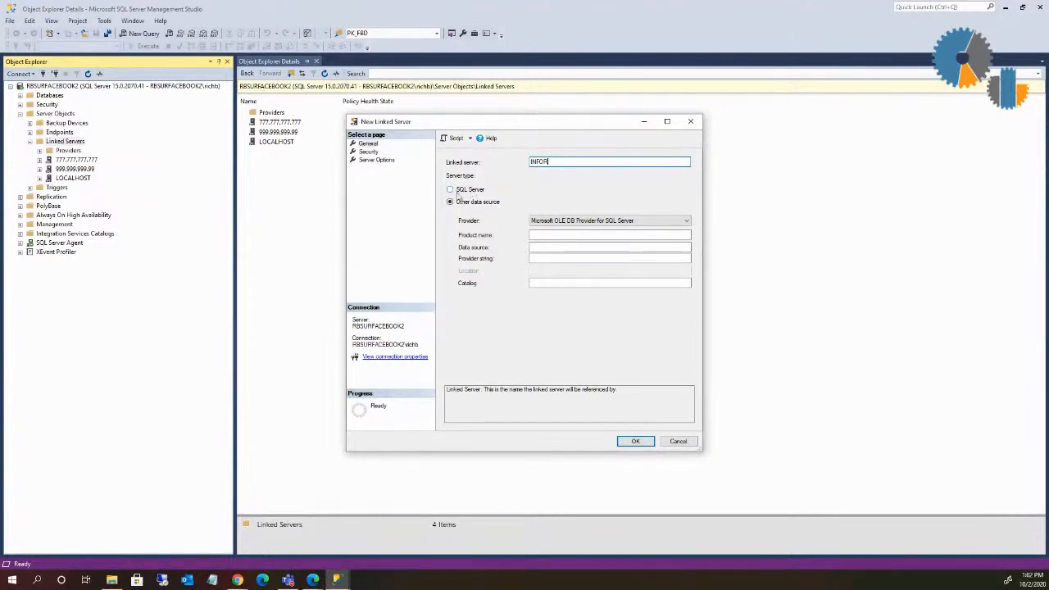
left_click(448, 189)
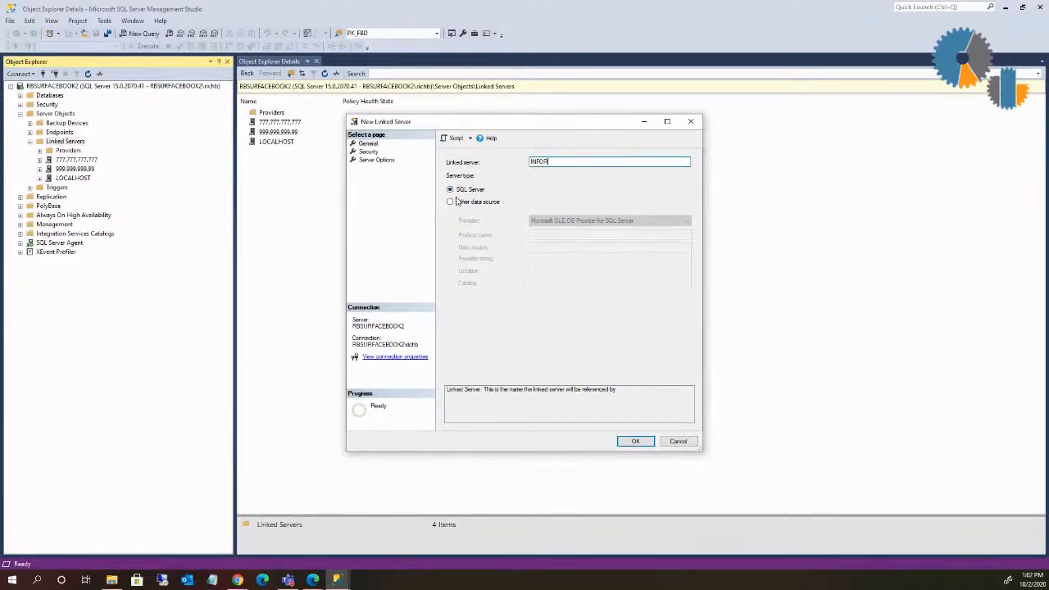
left_click(450, 202)
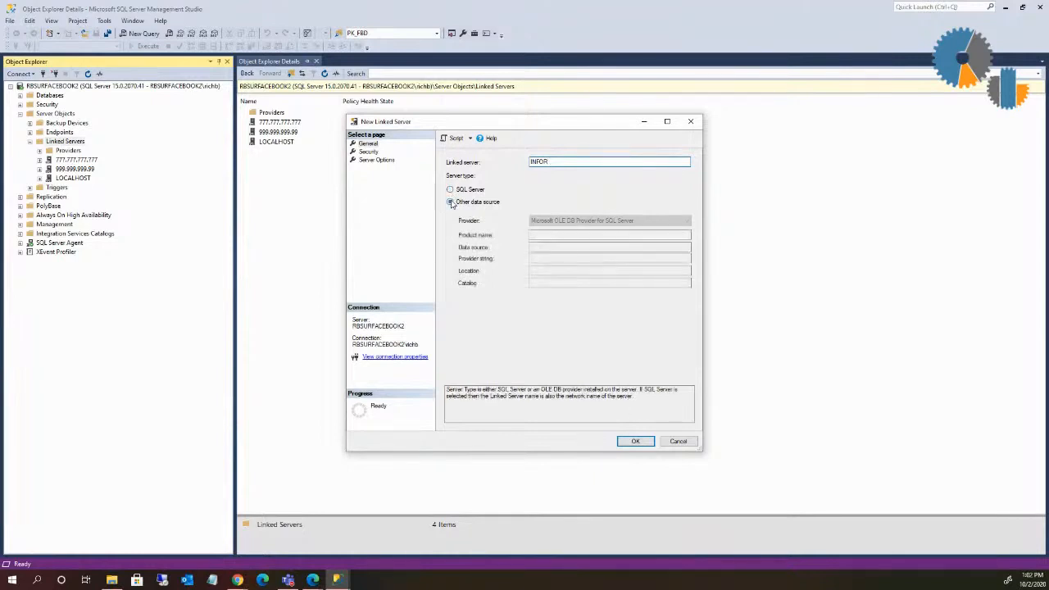
left_click(449, 202)
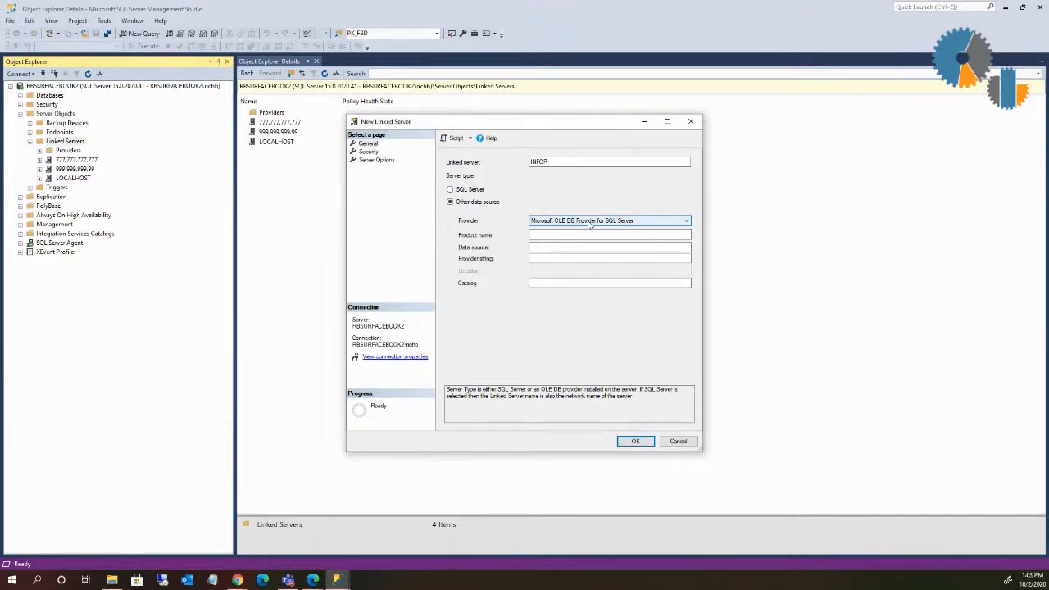
left_click(685, 221)
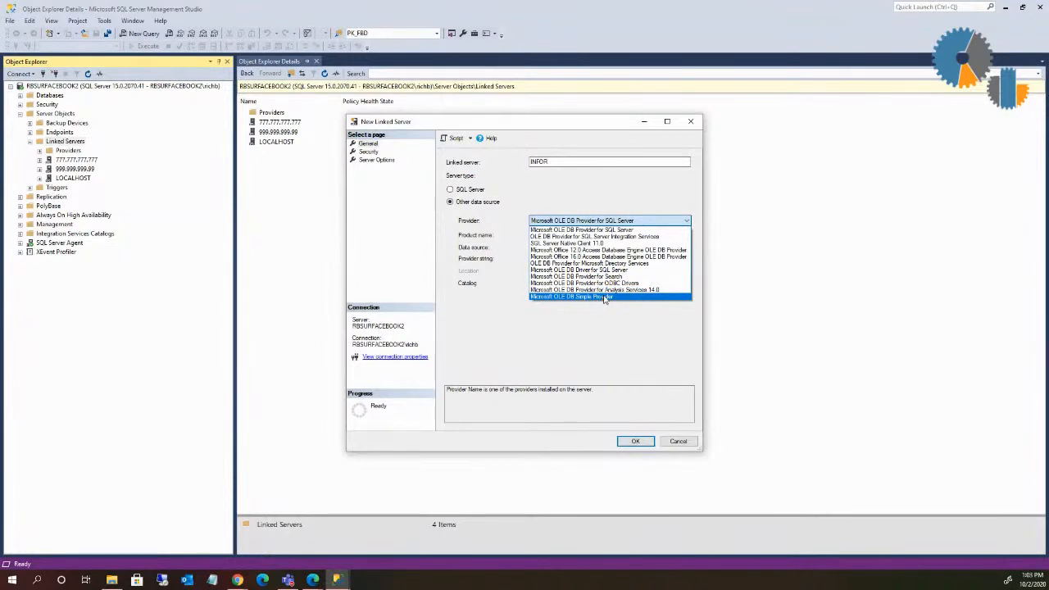
mouse_move(584, 283)
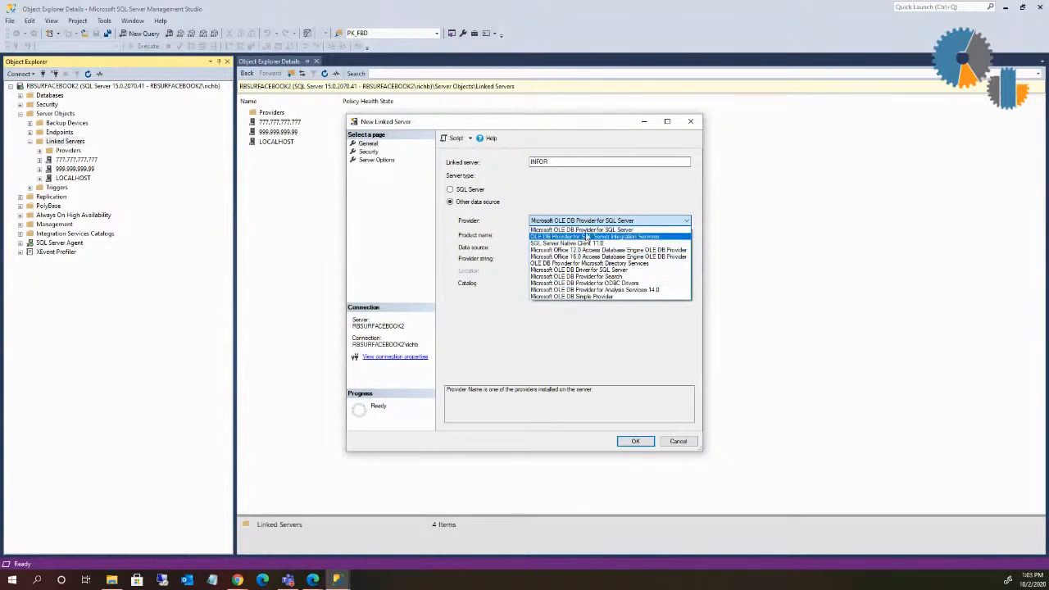
left_click(581, 220)
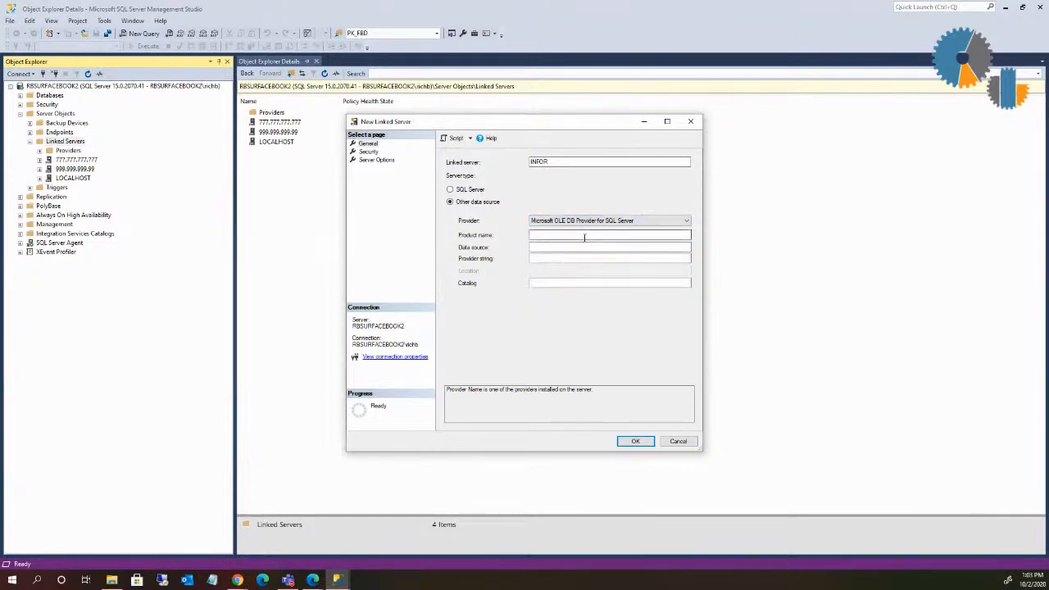
- Fill in product name SQLSERVER and data source rbsurfacebook2 for INFOR
left_click(609, 235)
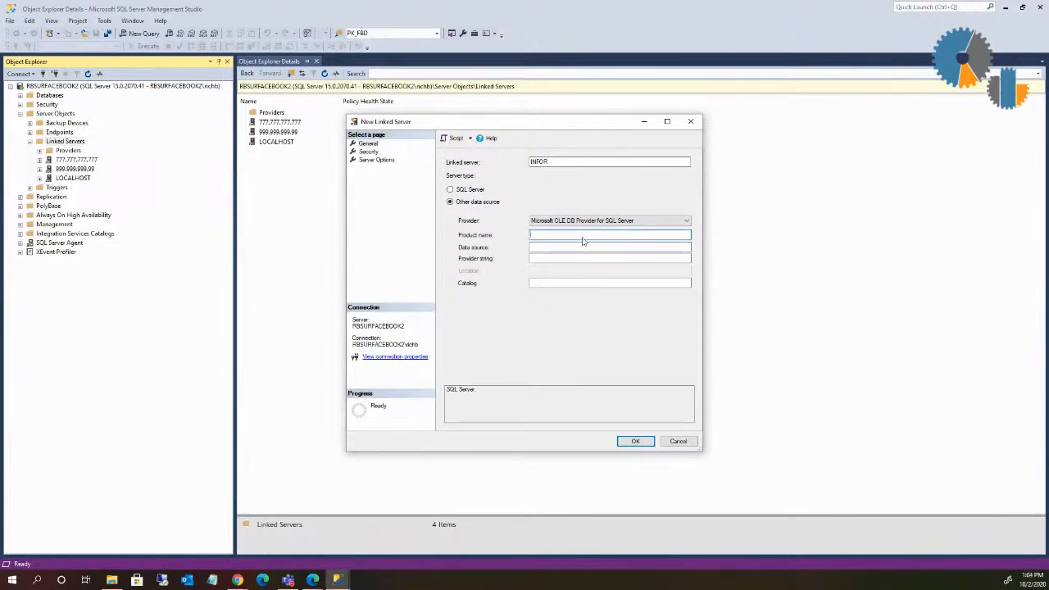
type("SQLSERVER")
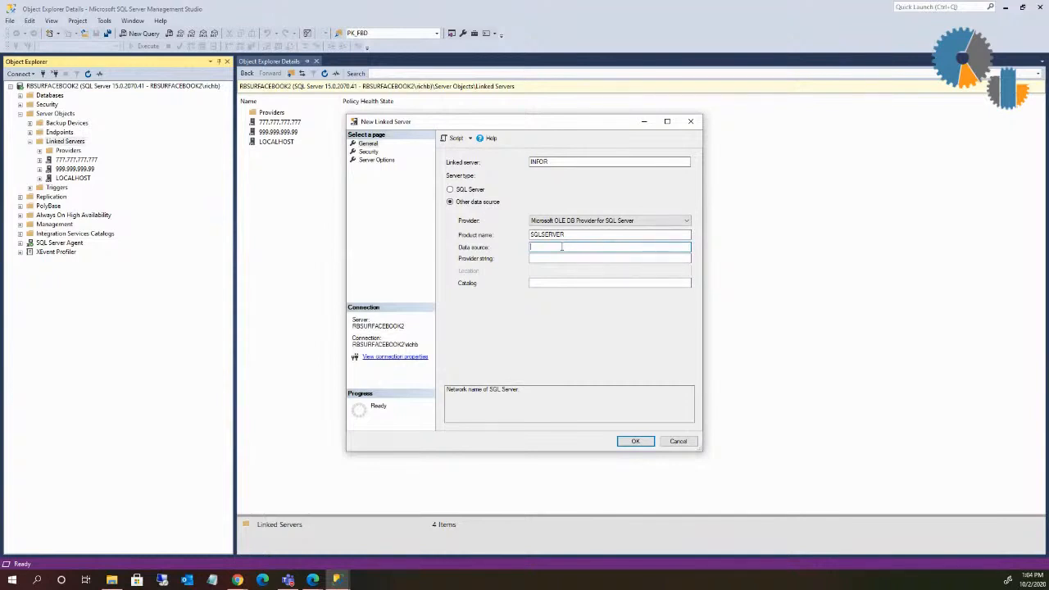
type("rbsurfacebook2")
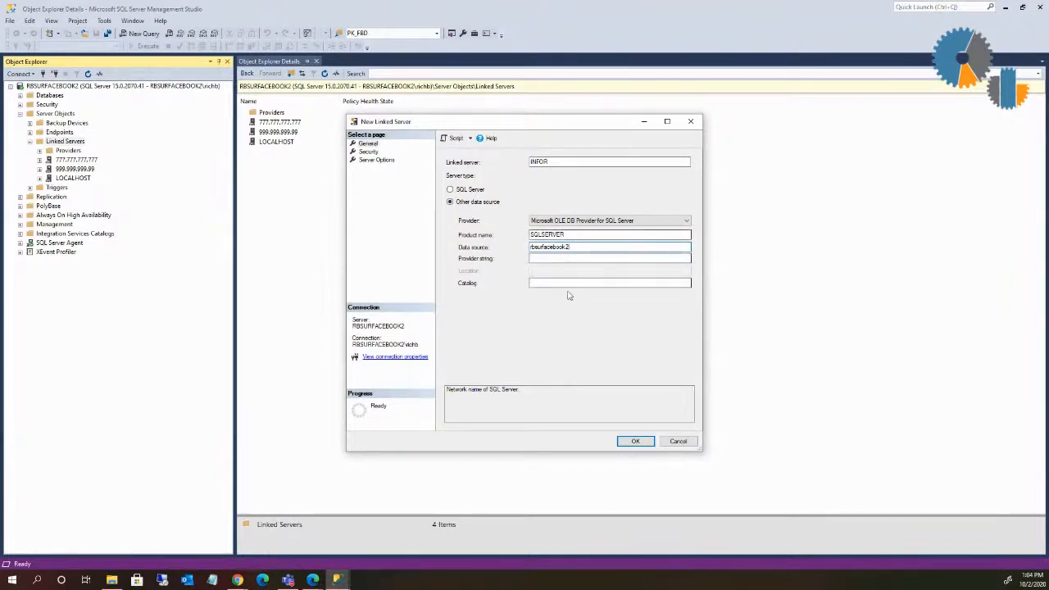
left_click(609, 283)
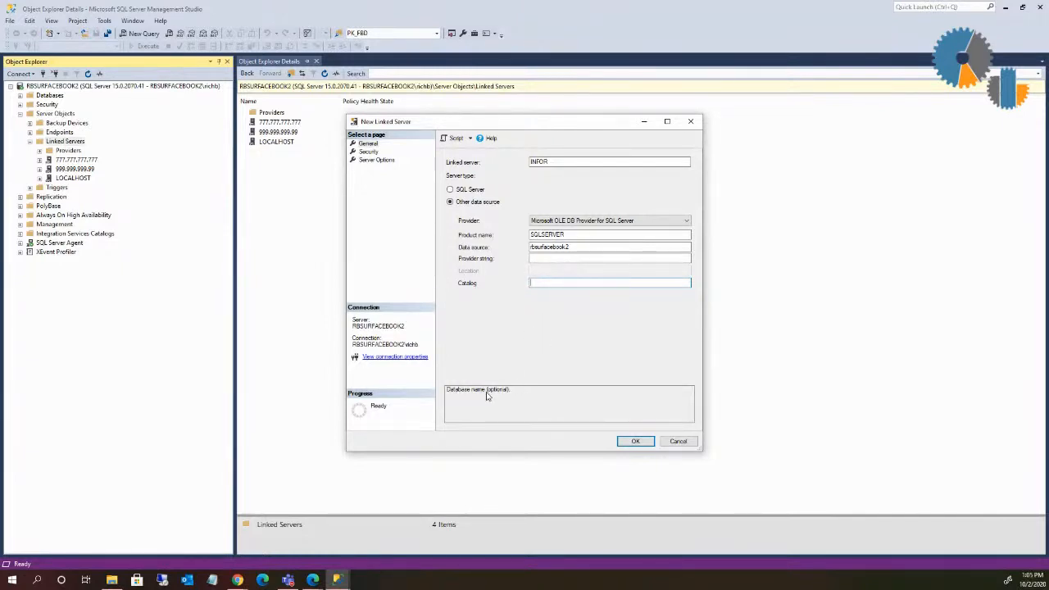
mouse_move(524, 300)
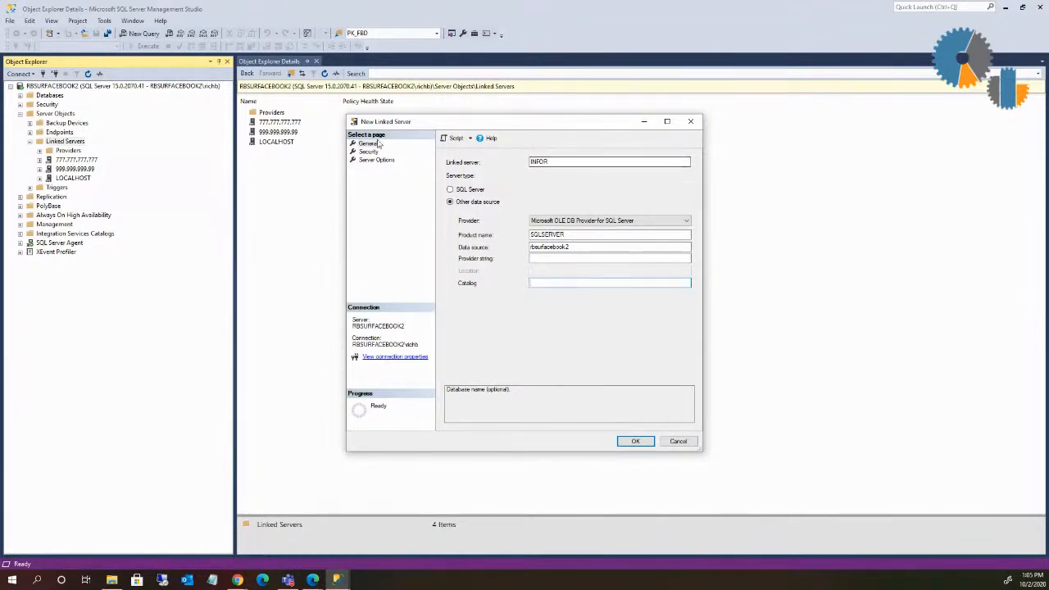
- On the Security page, use 'Be made using this security context' with remote login dbi
left_click(368, 150)
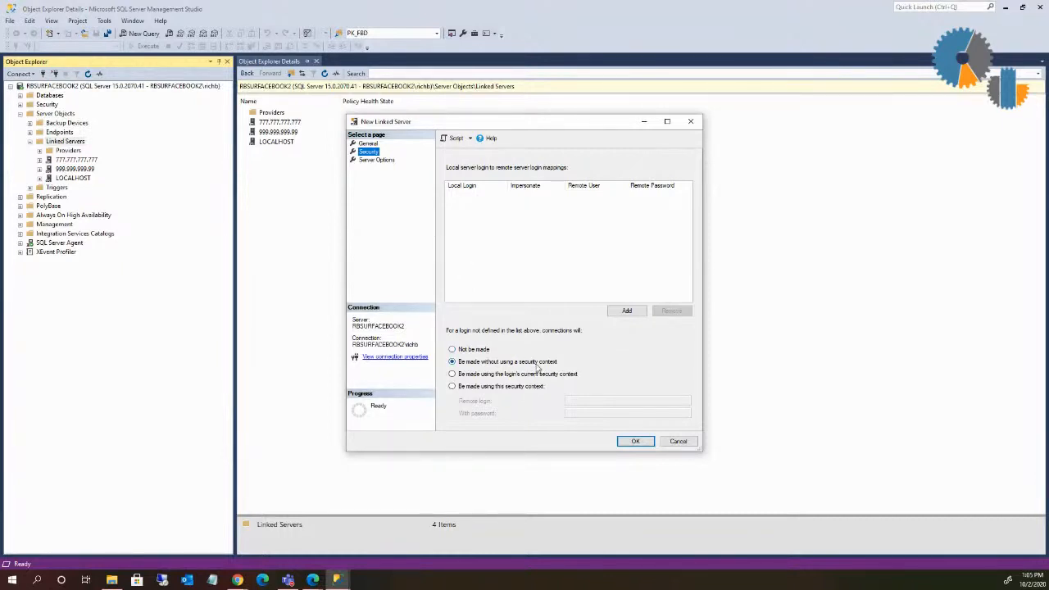
mouse_move(540, 350)
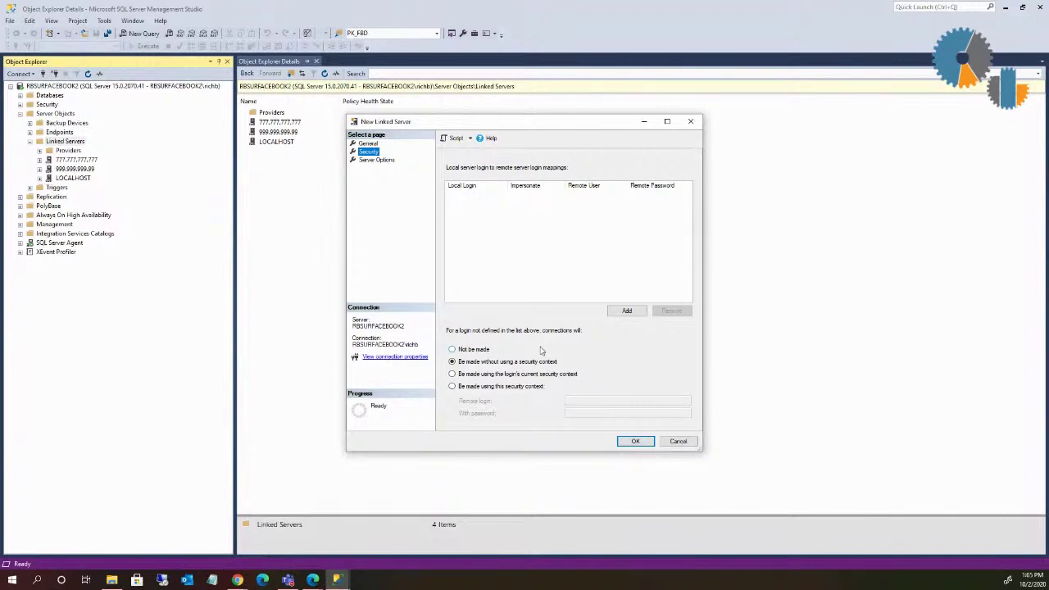
mouse_move(574, 328)
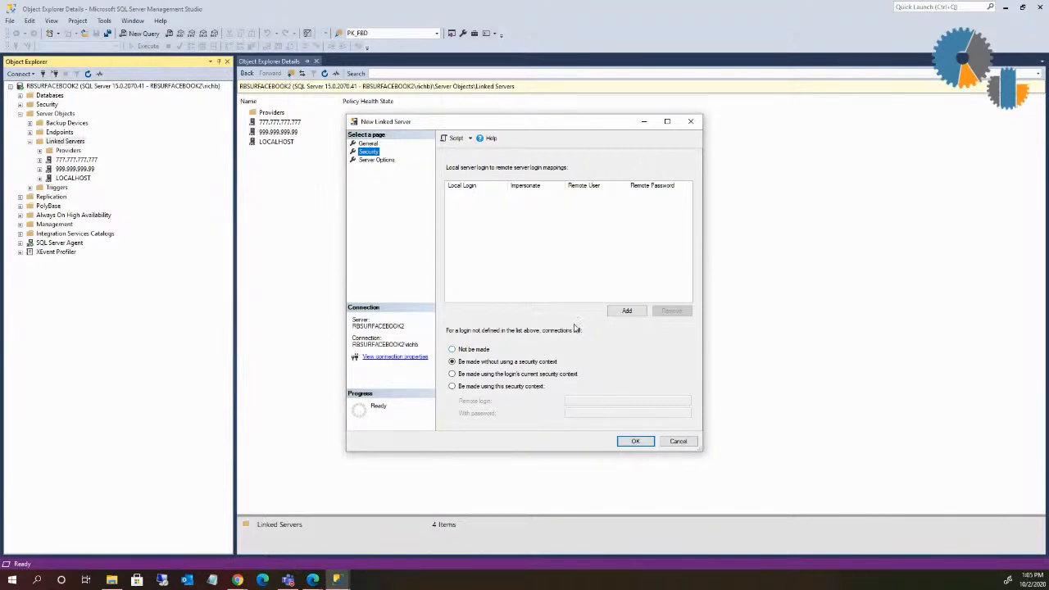
left_click(626, 310)
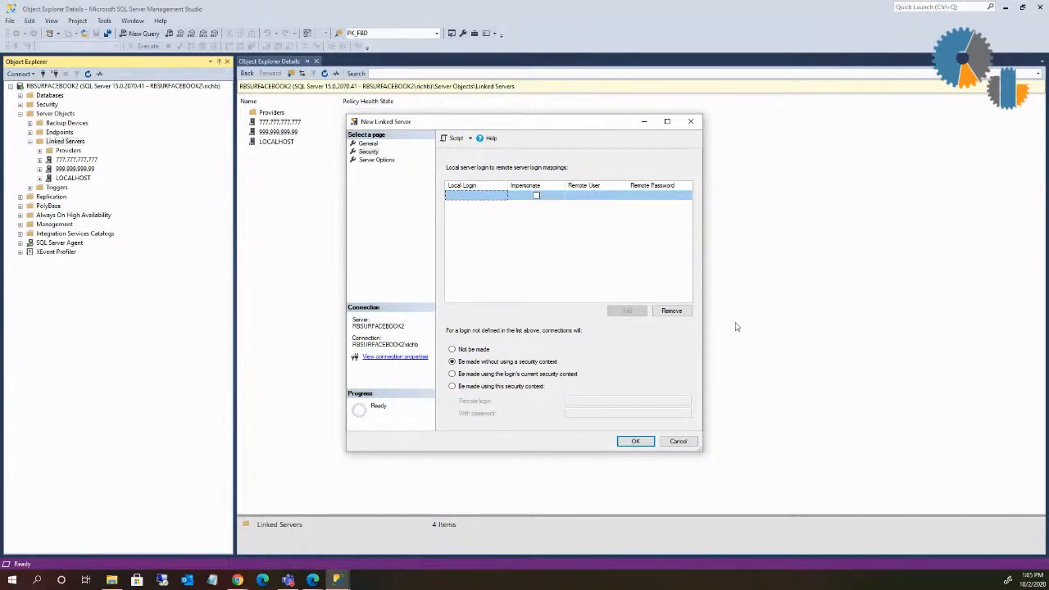
left_click(671, 310)
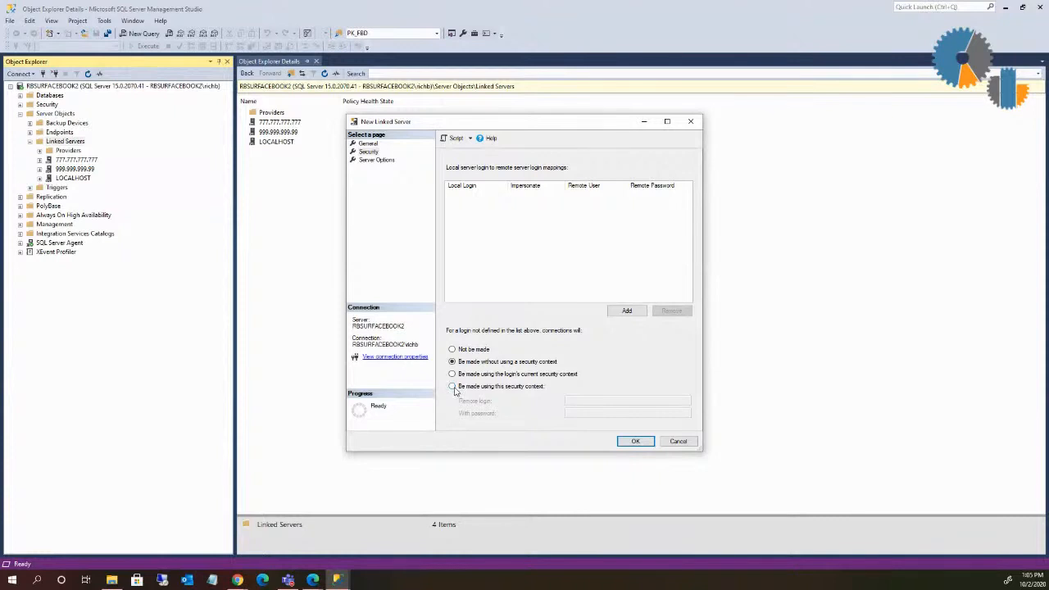
left_click(451, 386)
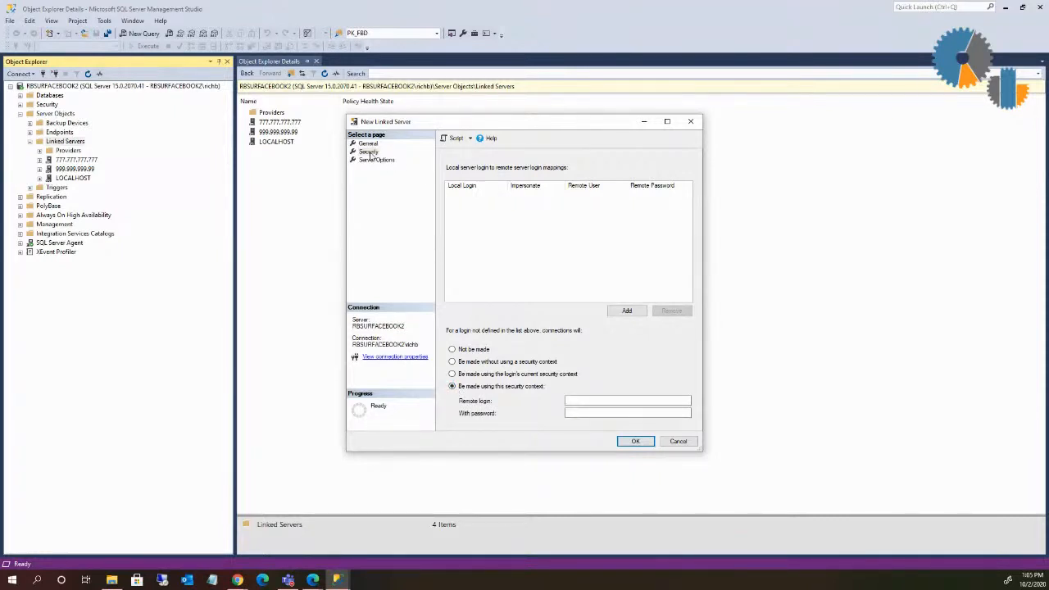
left_click(627, 400)
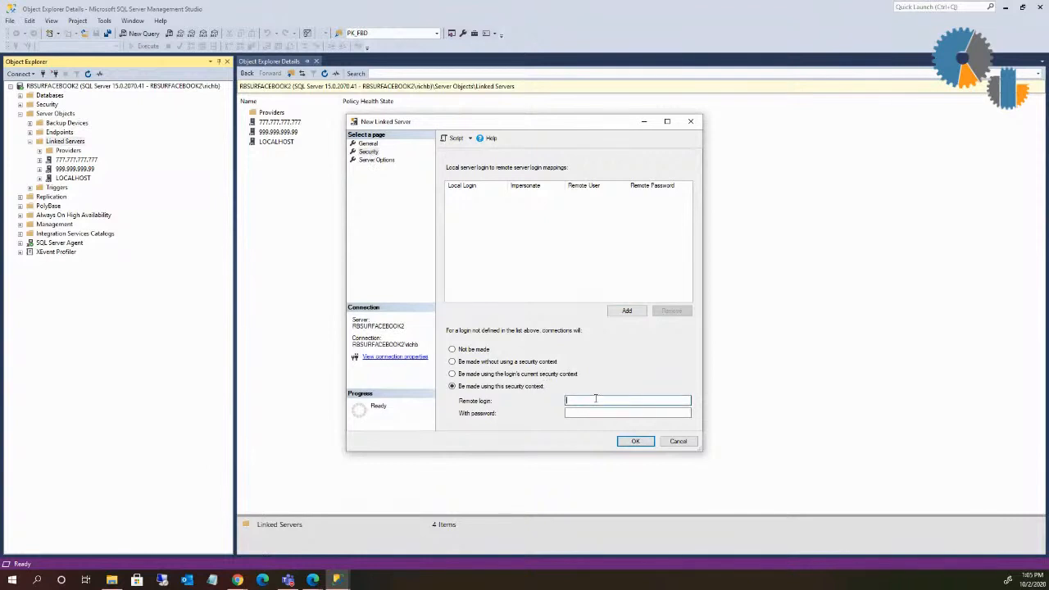
type("dbi")
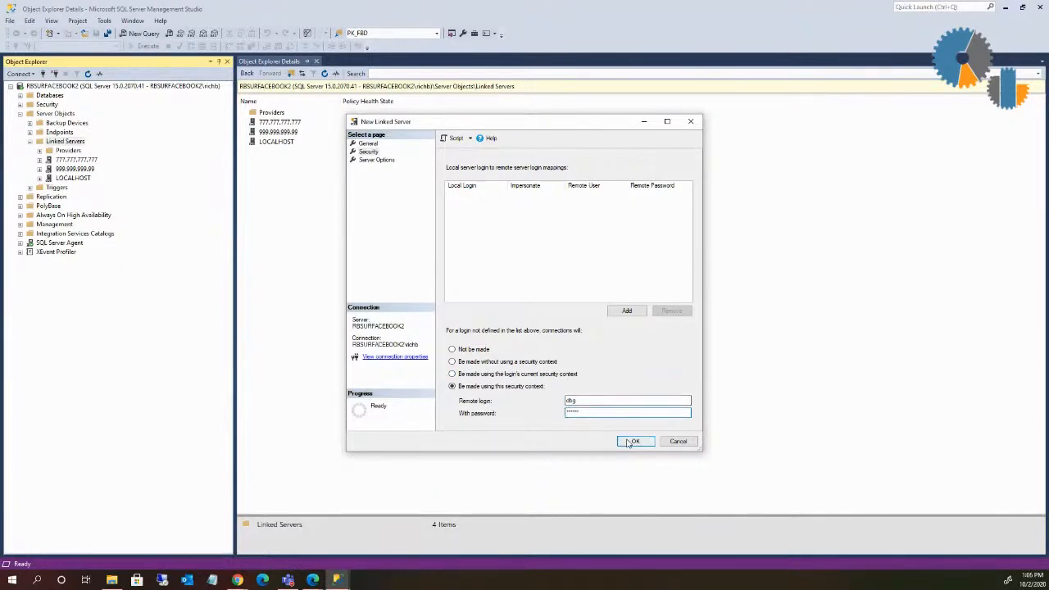
- Save the INFOR linked server, run Test Connection, and dismiss the success message
left_click(634, 440)
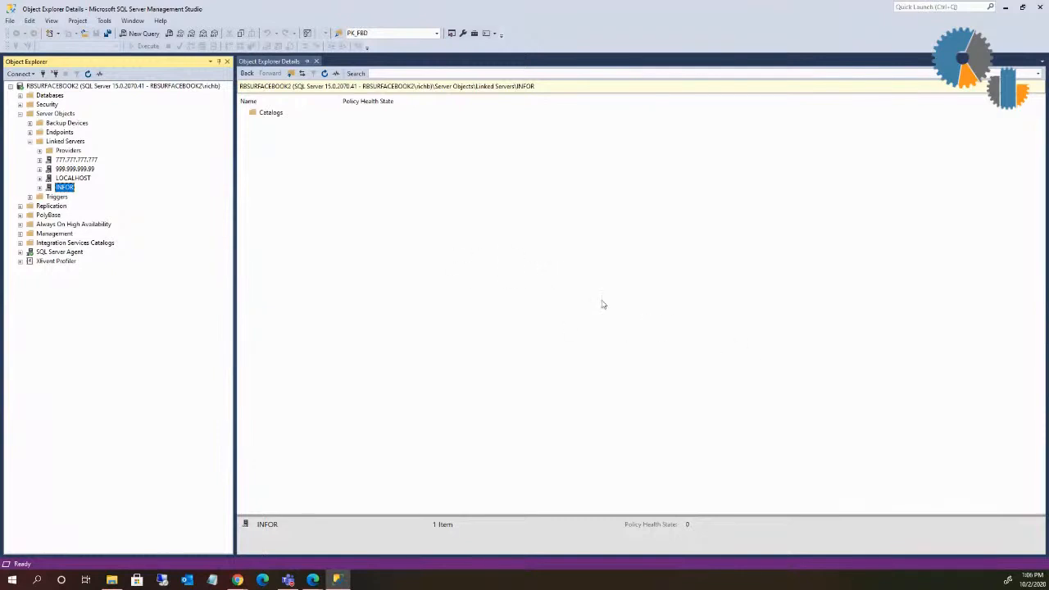
mouse_move(76, 187)
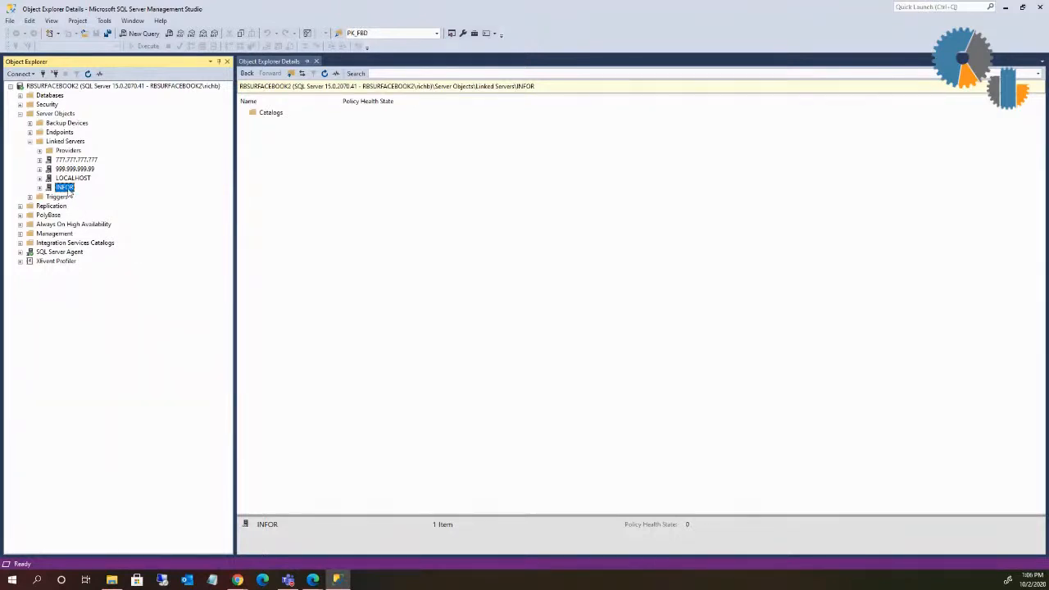
right_click(64, 187)
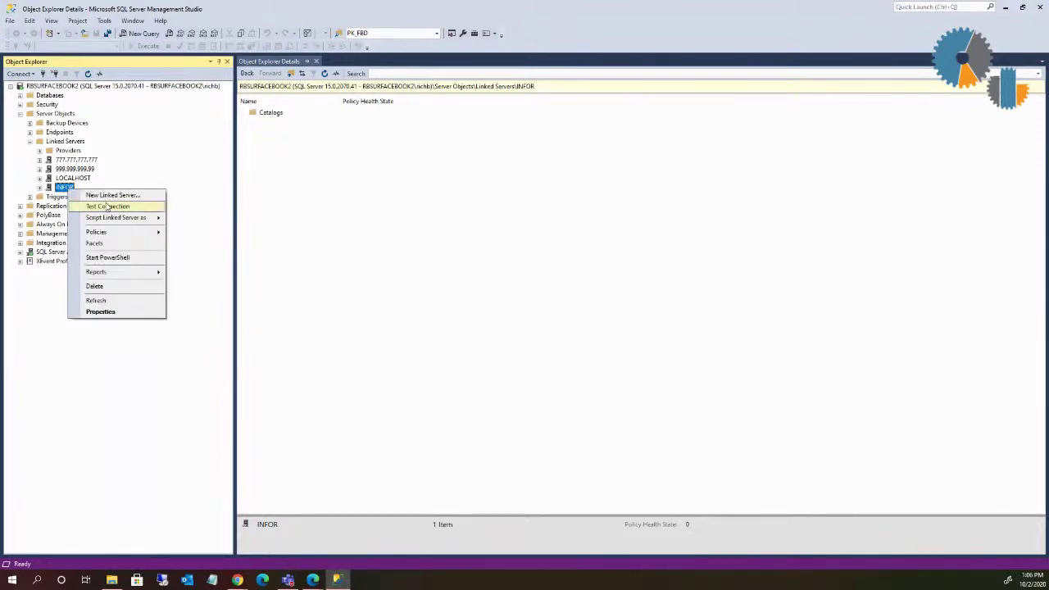
left_click(108, 206)
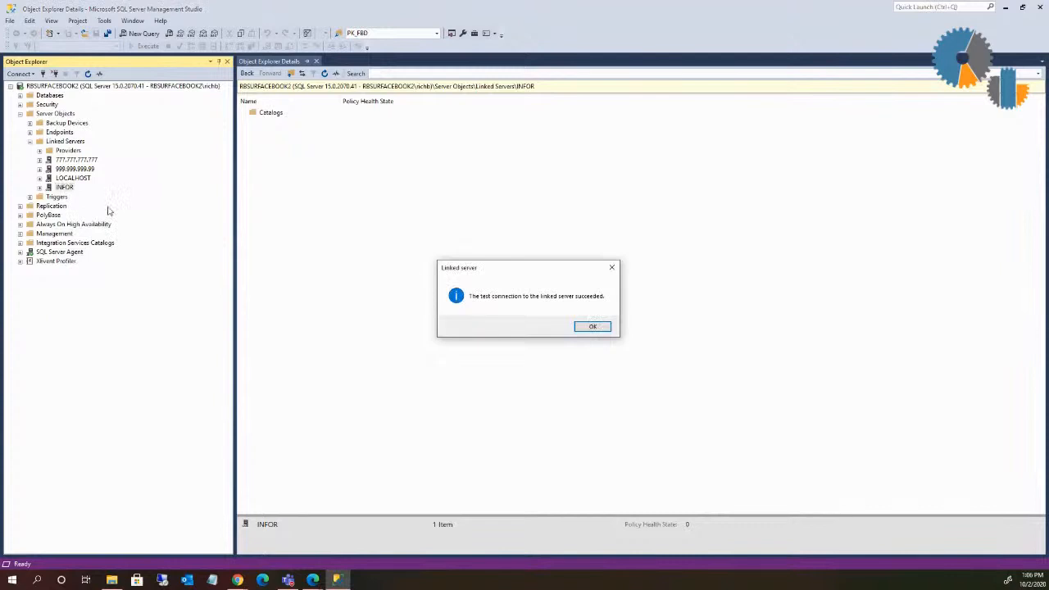
mouse_move(592, 326)
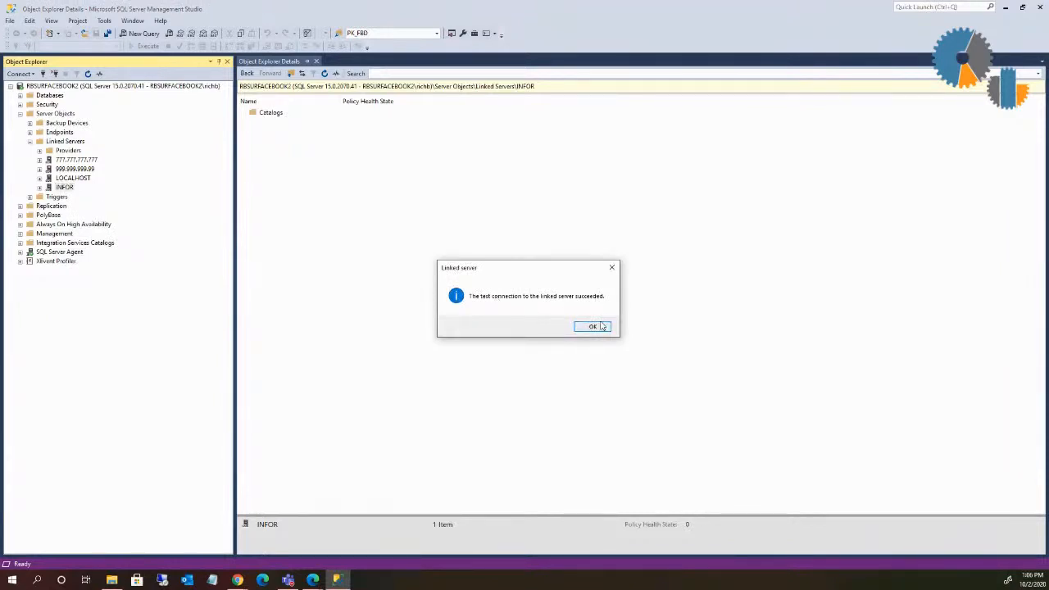
left_click(593, 326)
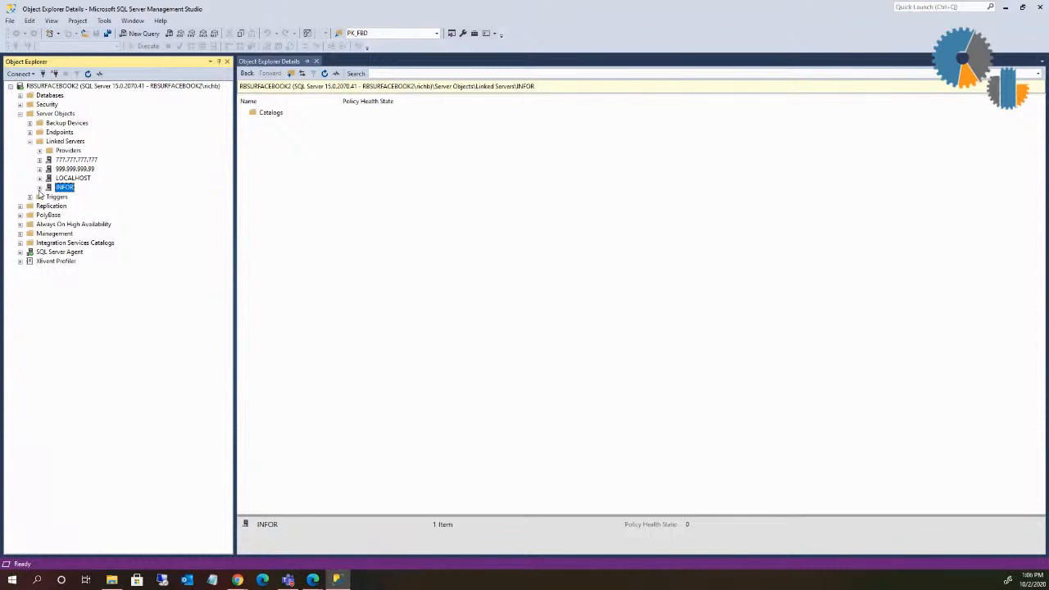
- Open SQLOLEDB provider properties, toggle Allow inprocess on then off, and cancel
left_click(39, 150)
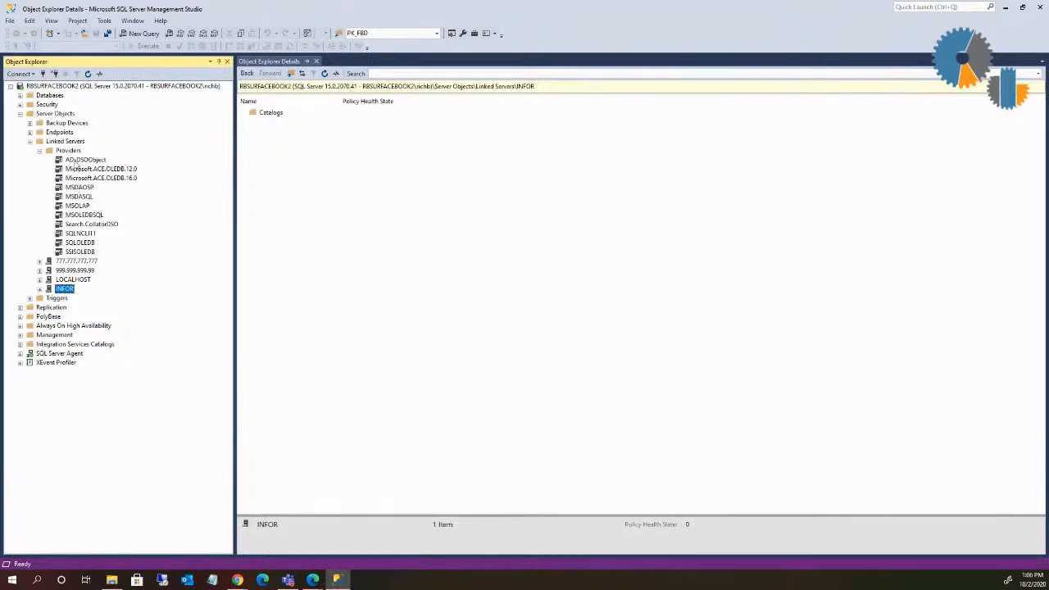
right_click(80, 243)
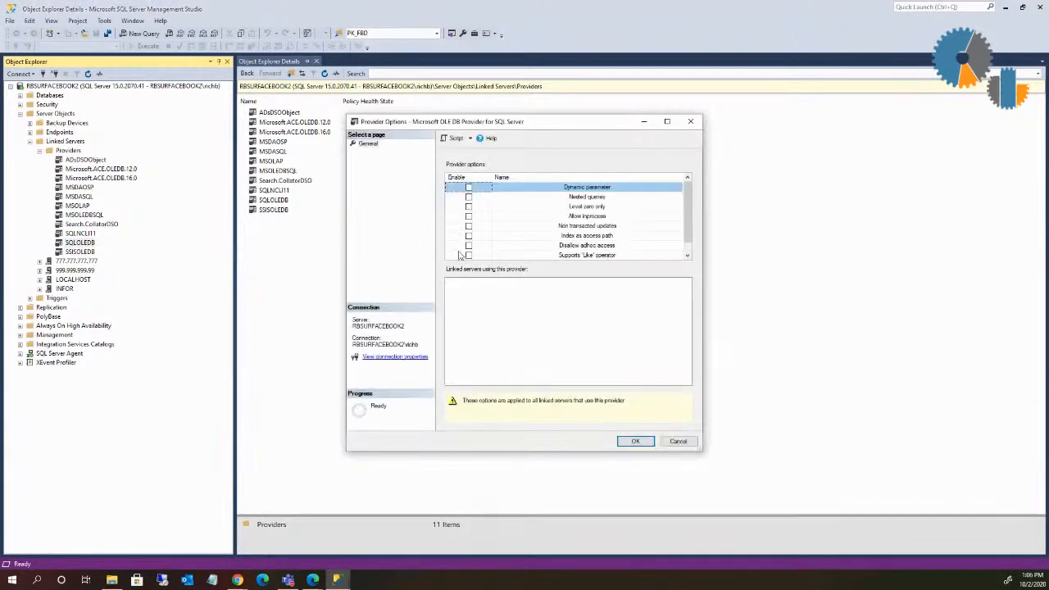
mouse_move(465, 301)
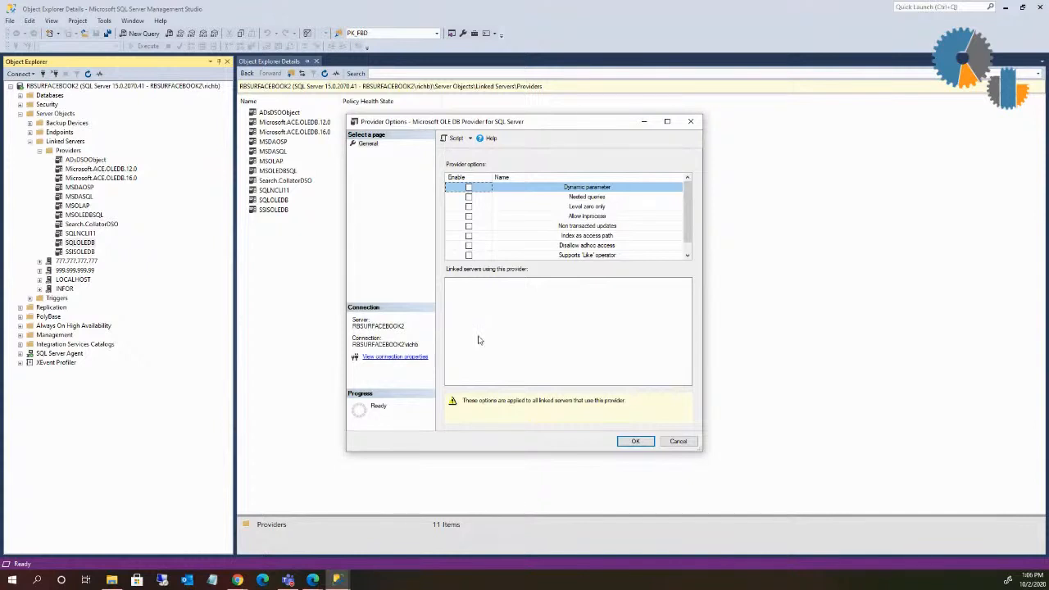
mouse_move(494, 220)
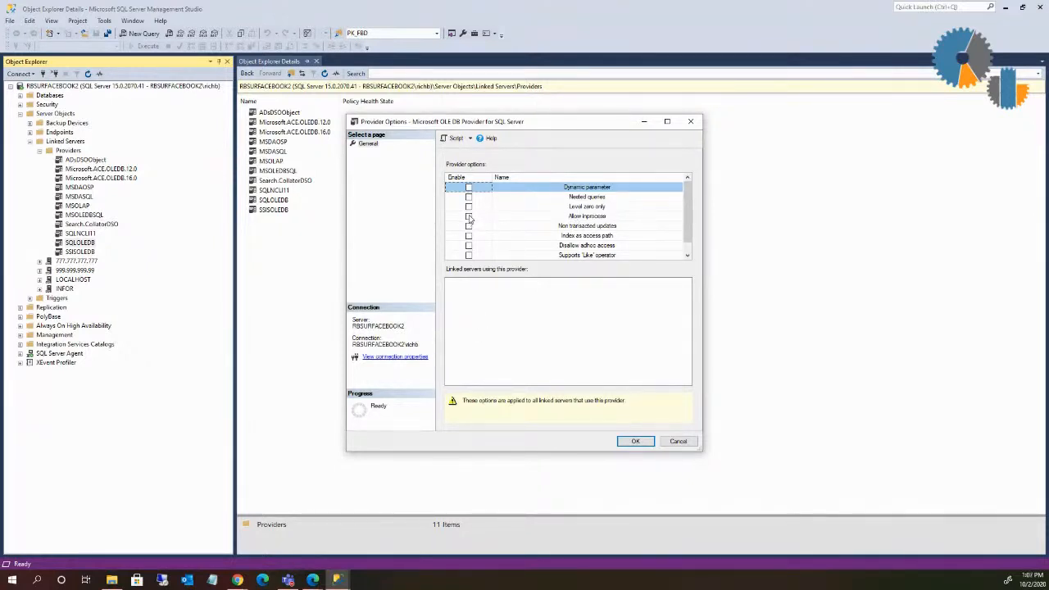
left_click(586, 215)
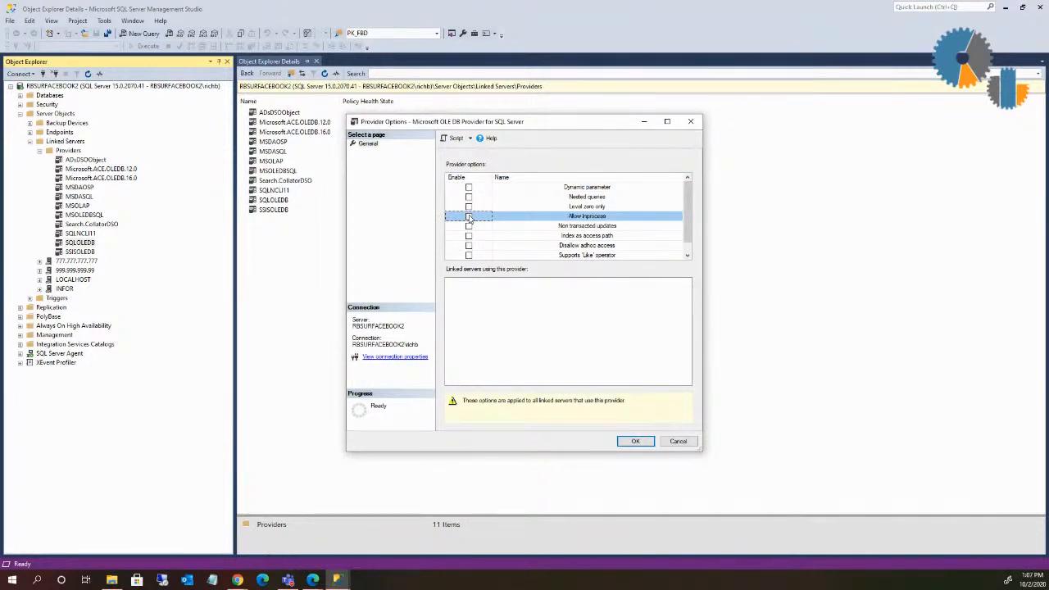
mouse_move(480, 219)
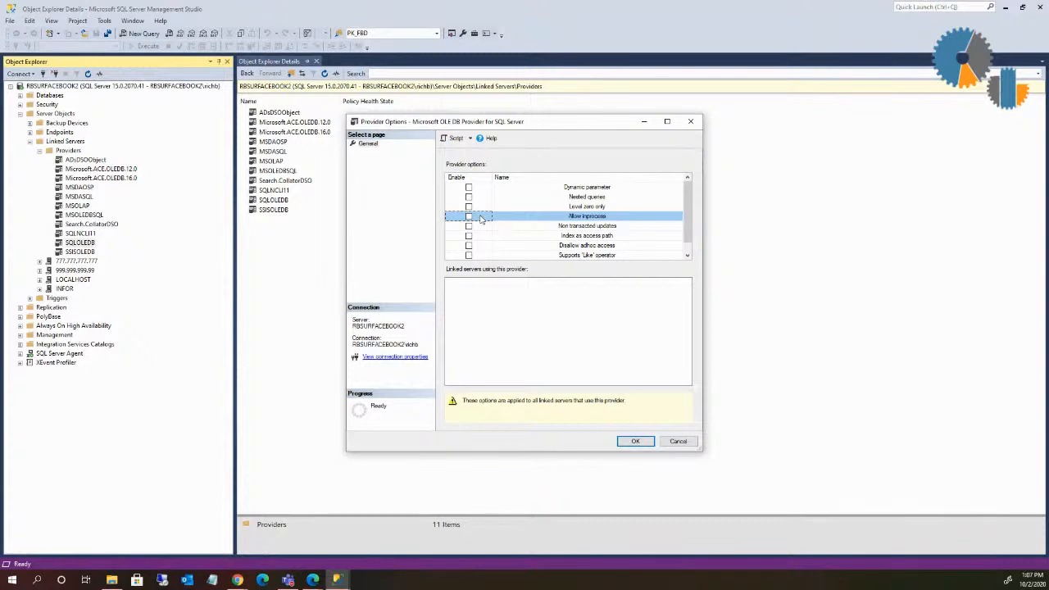
mouse_move(477, 219)
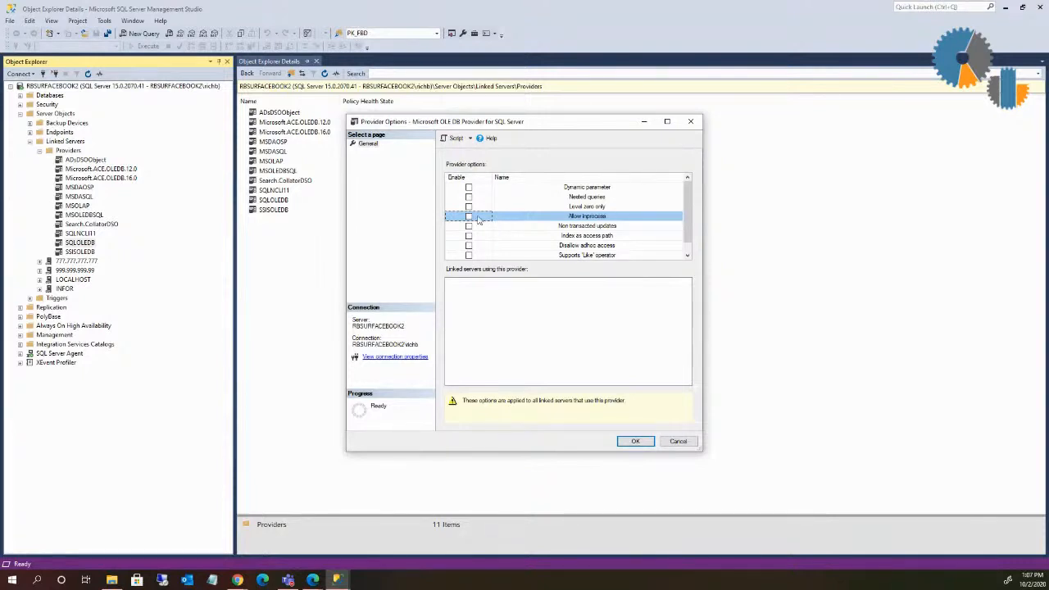
left_click(468, 216)
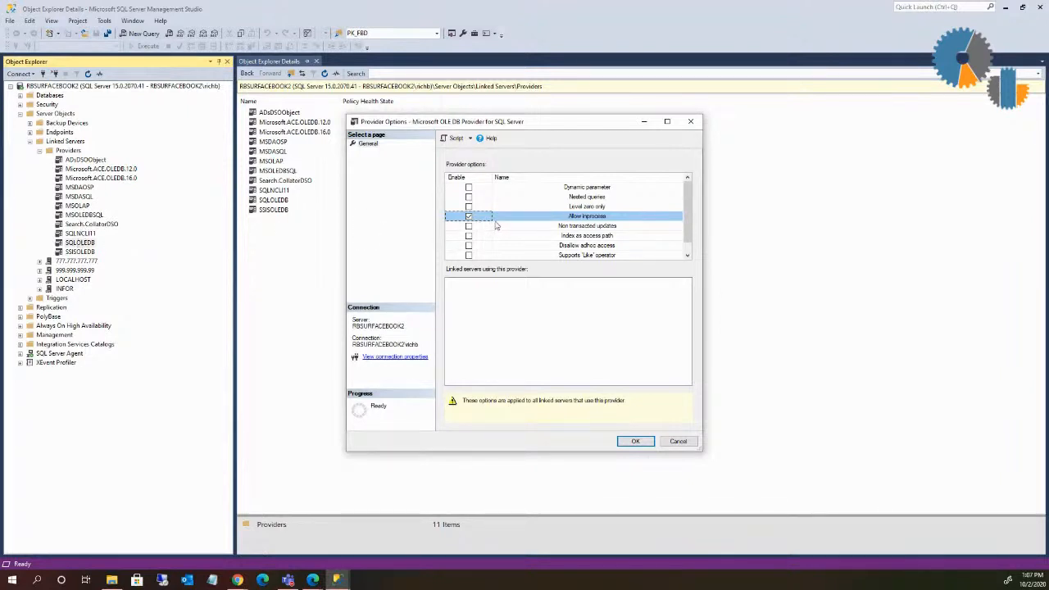
left_click(468, 216)
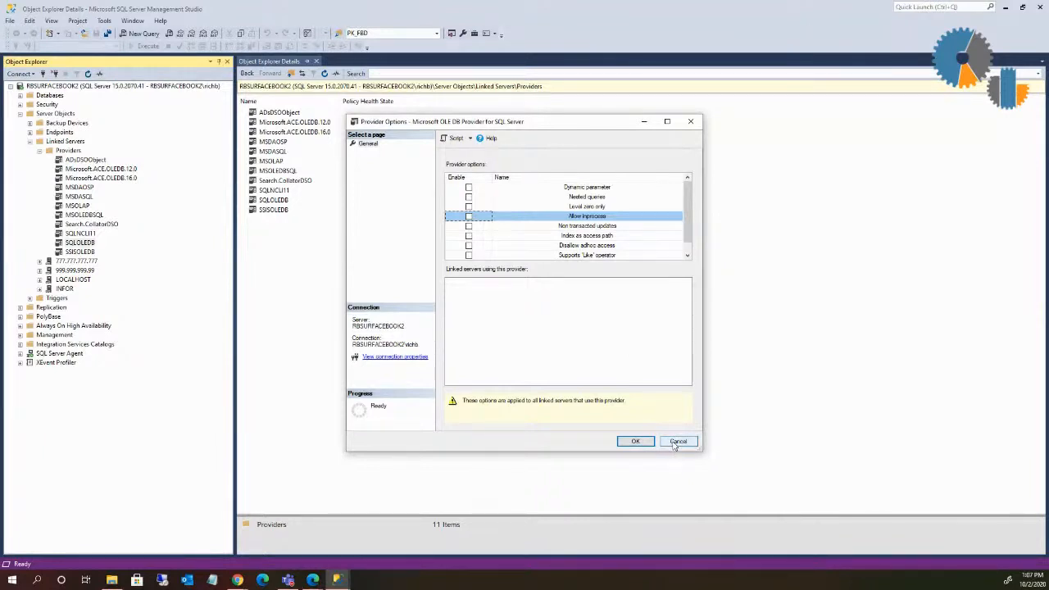
left_click(678, 441)
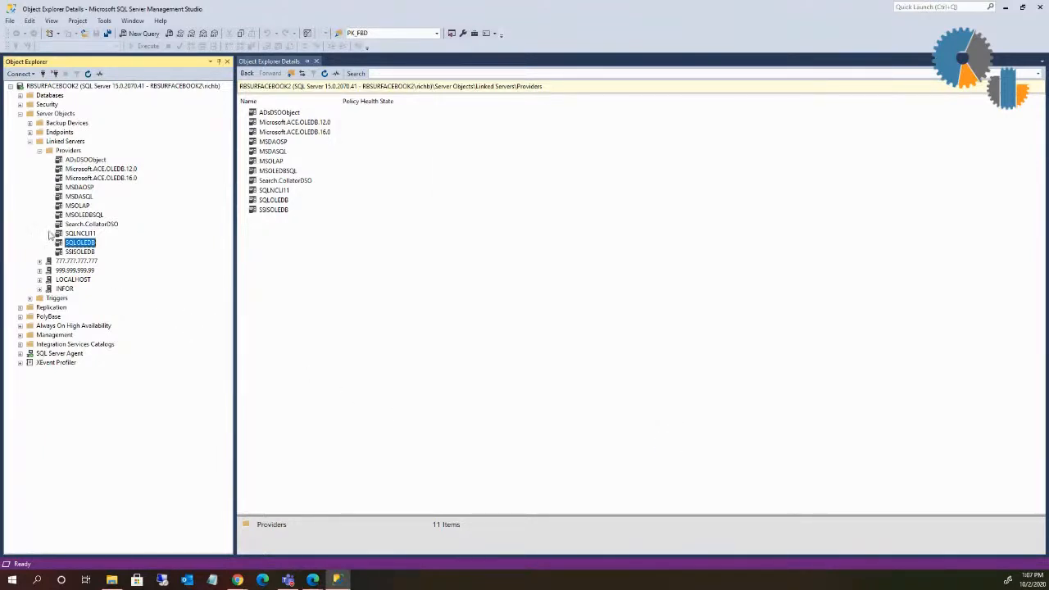
- Collapse Providers, select INFOR, and open a blank query window
left_click(40, 150)
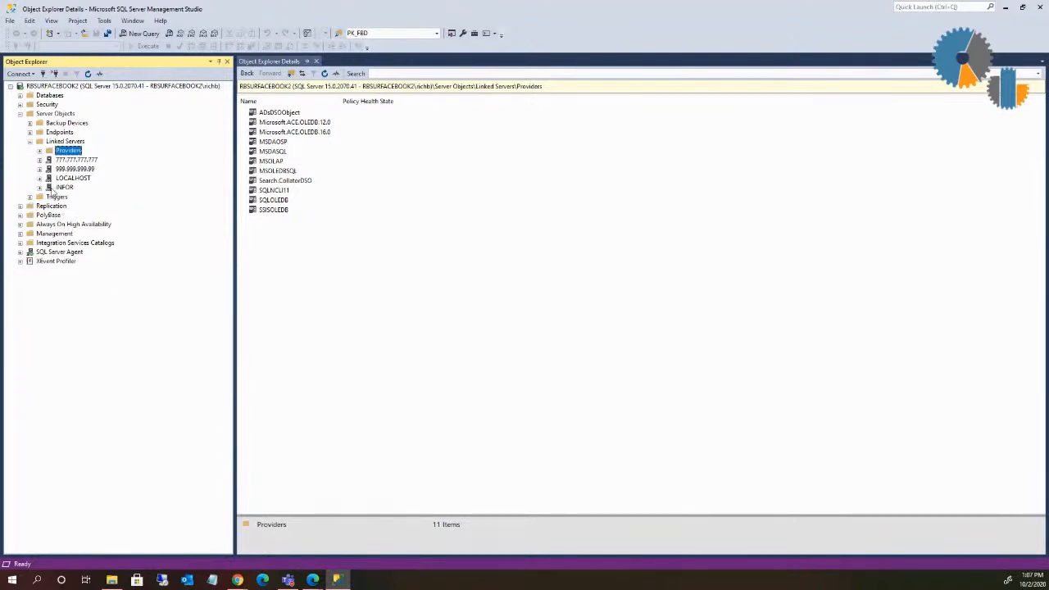
left_click(63, 187)
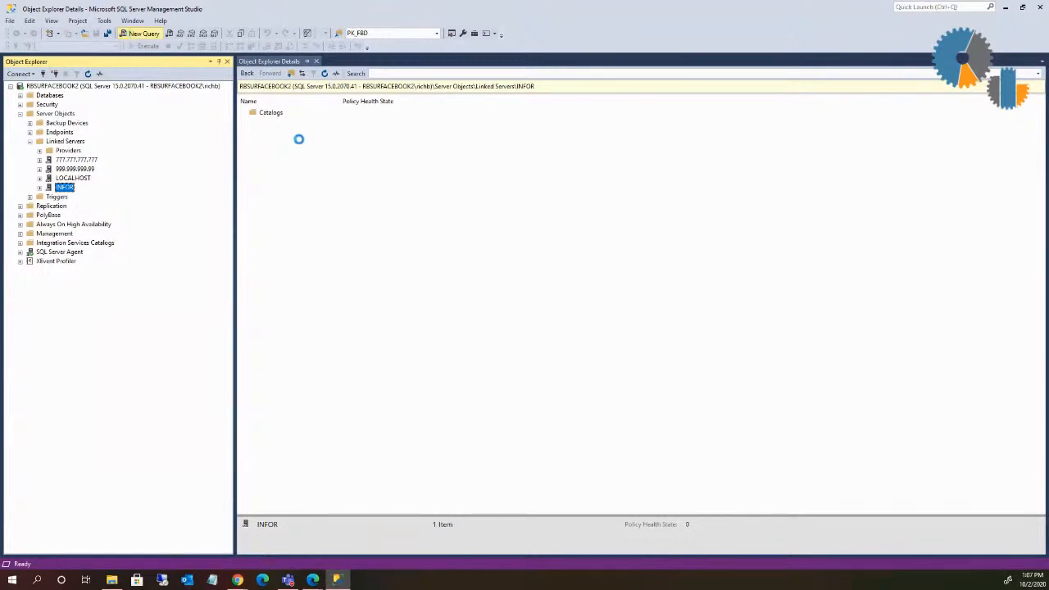
left_click(139, 33)
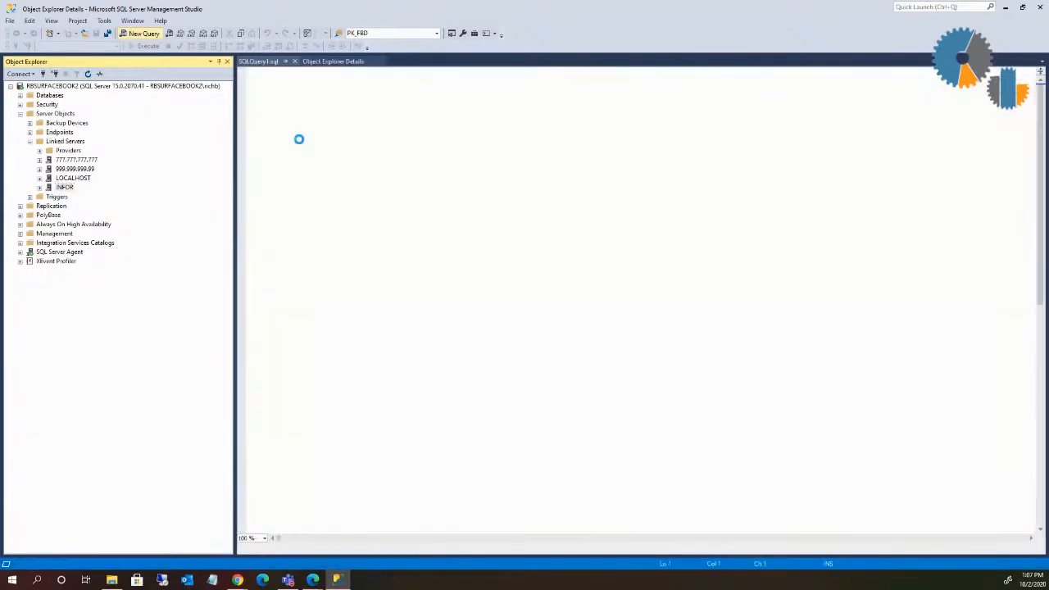
- Type select * from OPENQUERY(INFOR,'select * from LAWSONDW.dbo.COMPANIES') in the editor
left_click(139, 33)
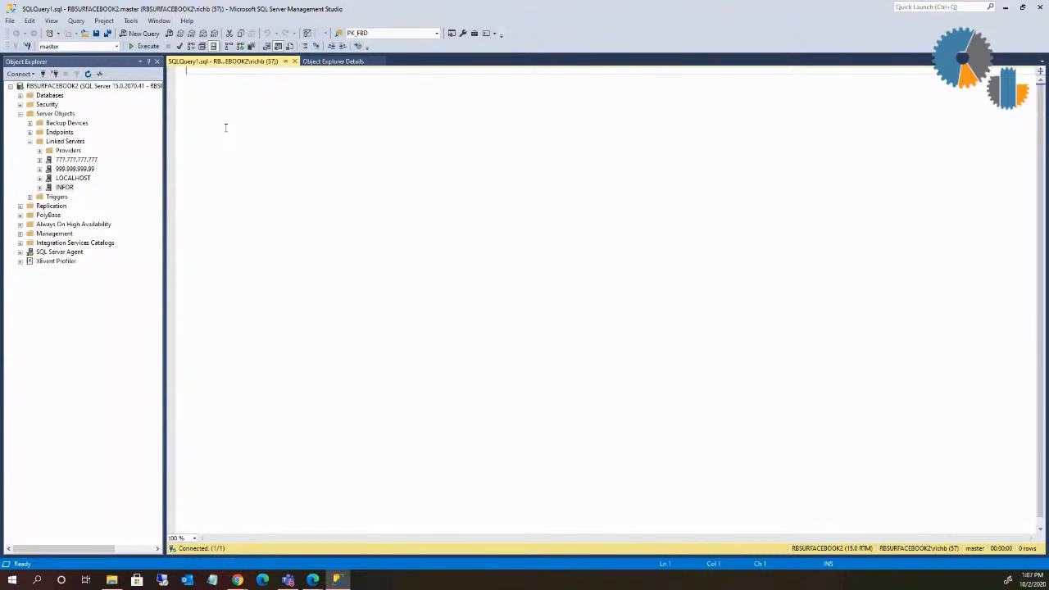
type("select *")
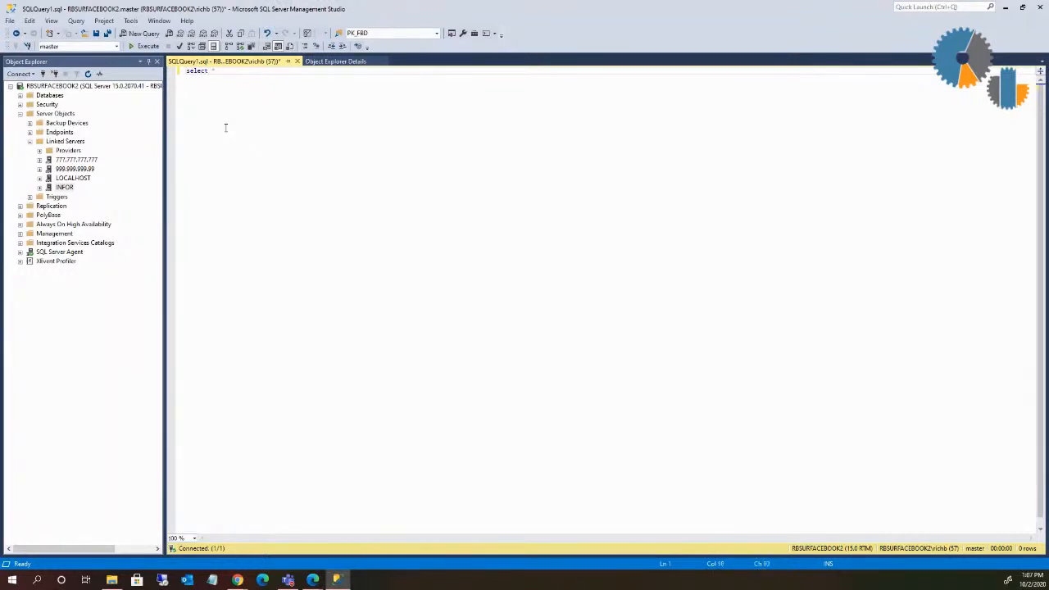
type("from")
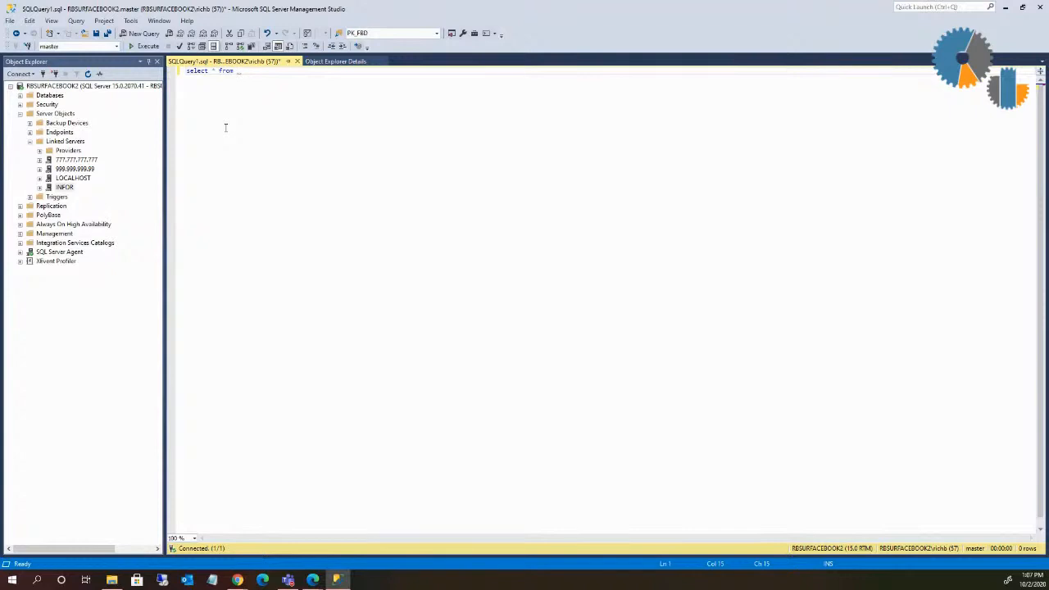
type("UPE")
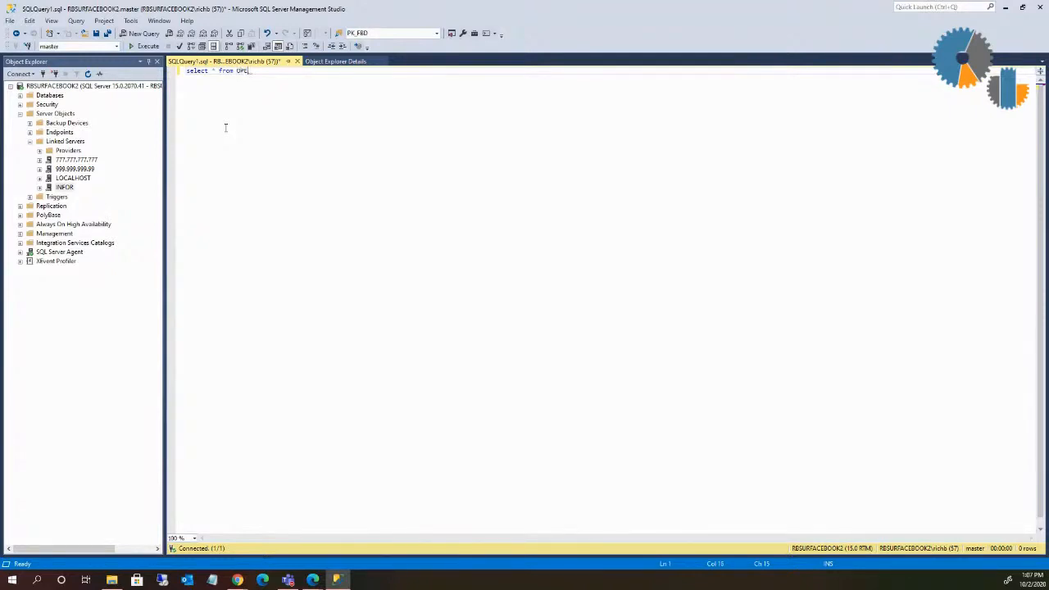
type("OPENQUERY(IF")
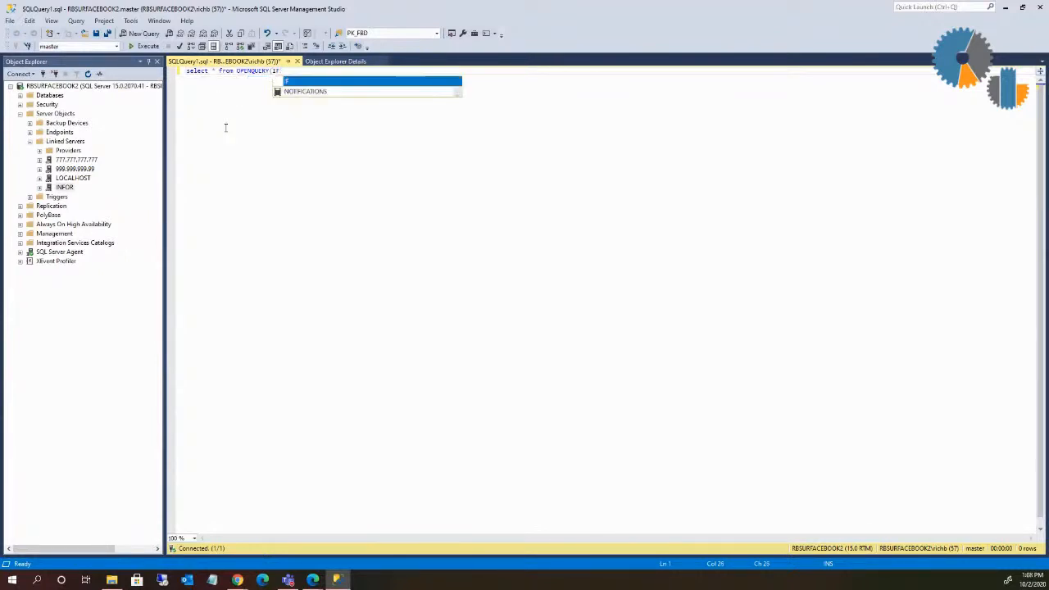
type("NFOR,")
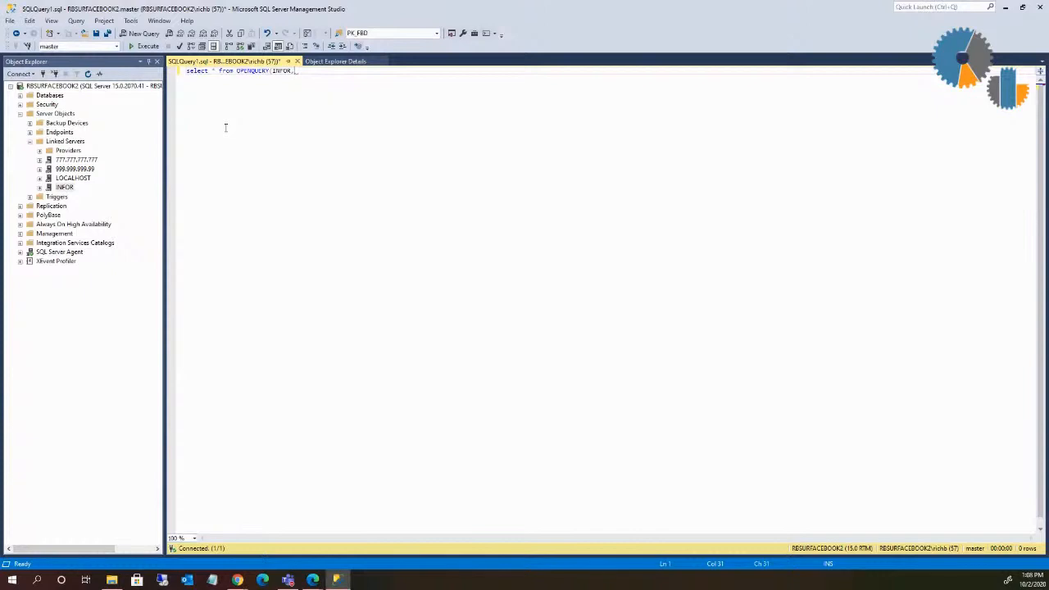
type("'select * from LAWSONDB")
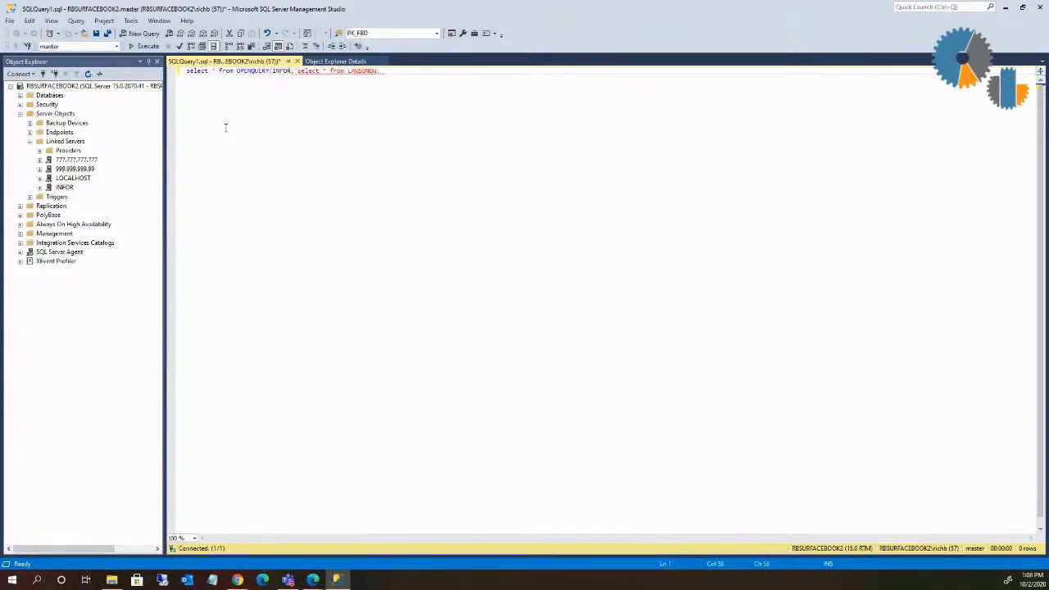
type(".doo")
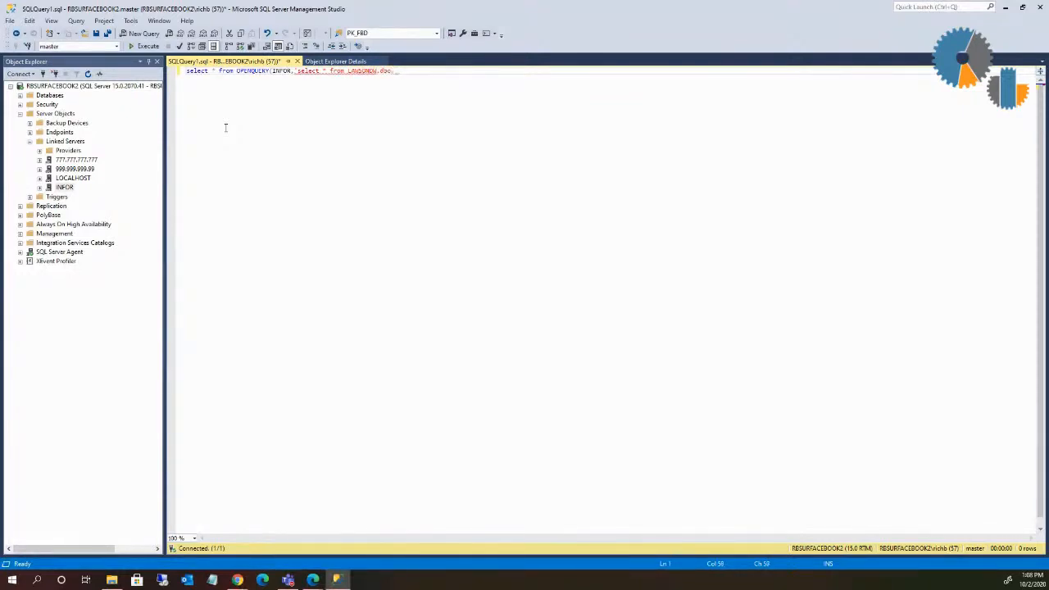
type("COMPANIES")
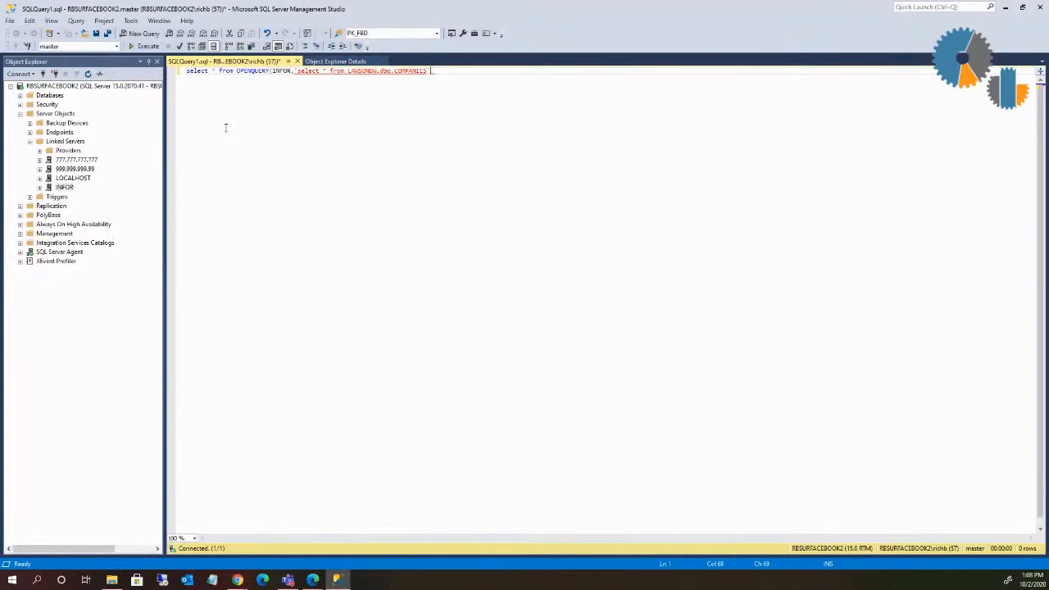
type("')")
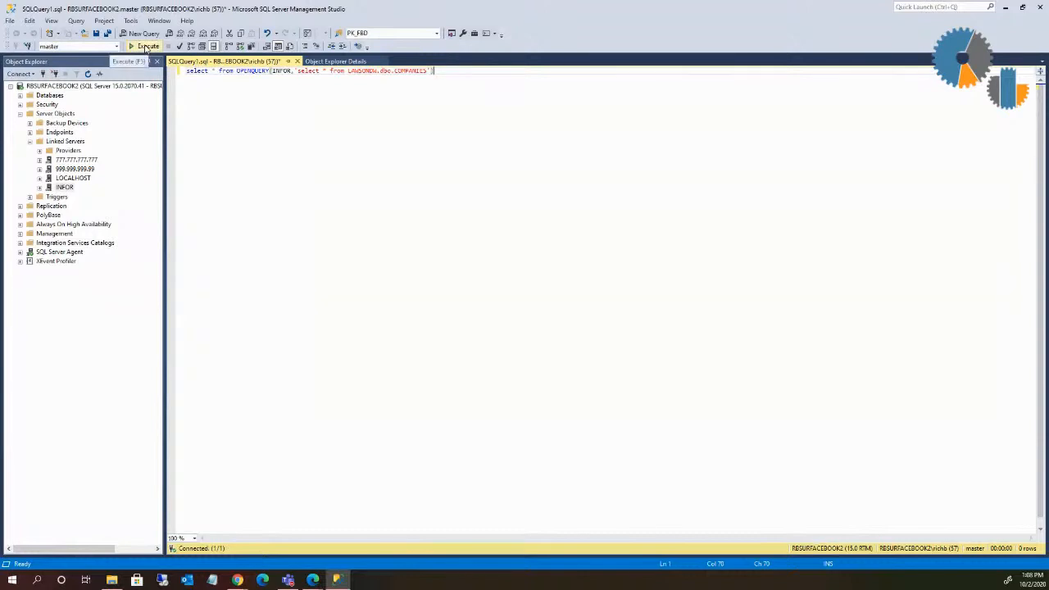
- Execute the OPENQUERY statement, returning seven company rows, and start a where line
left_click(146, 46)
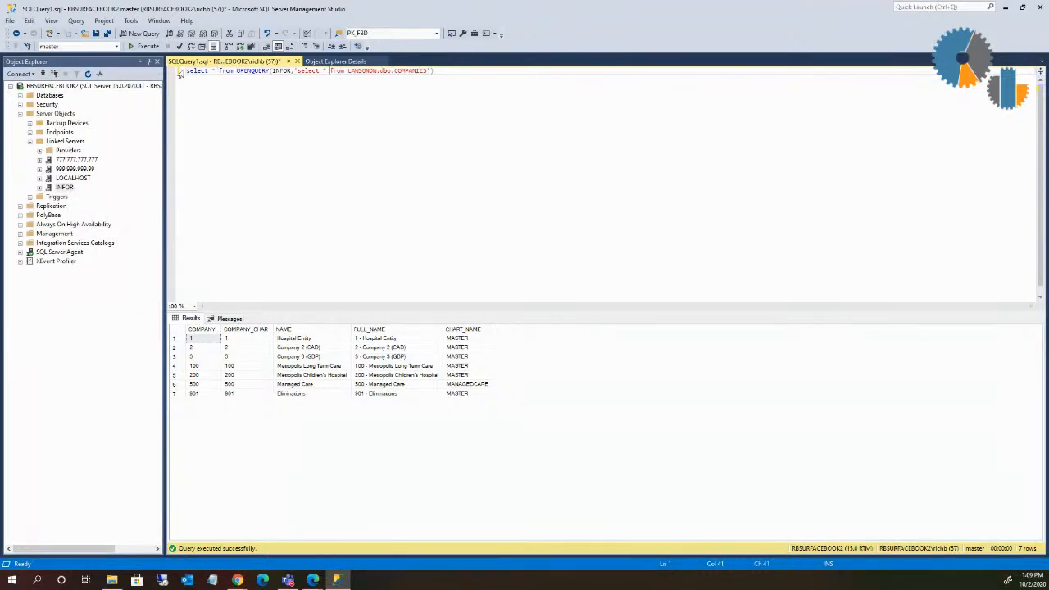
double_click(197, 71)
type("where c")
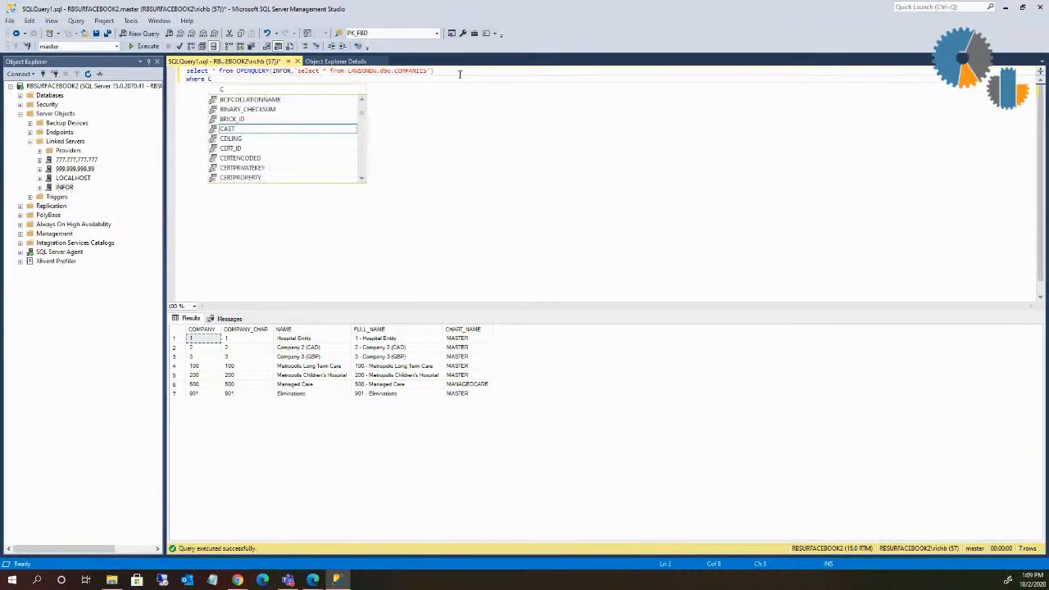
- Complete where COMPANY=1 and execute, leaving only the Hospital Entity row
type("OMPANY 1")
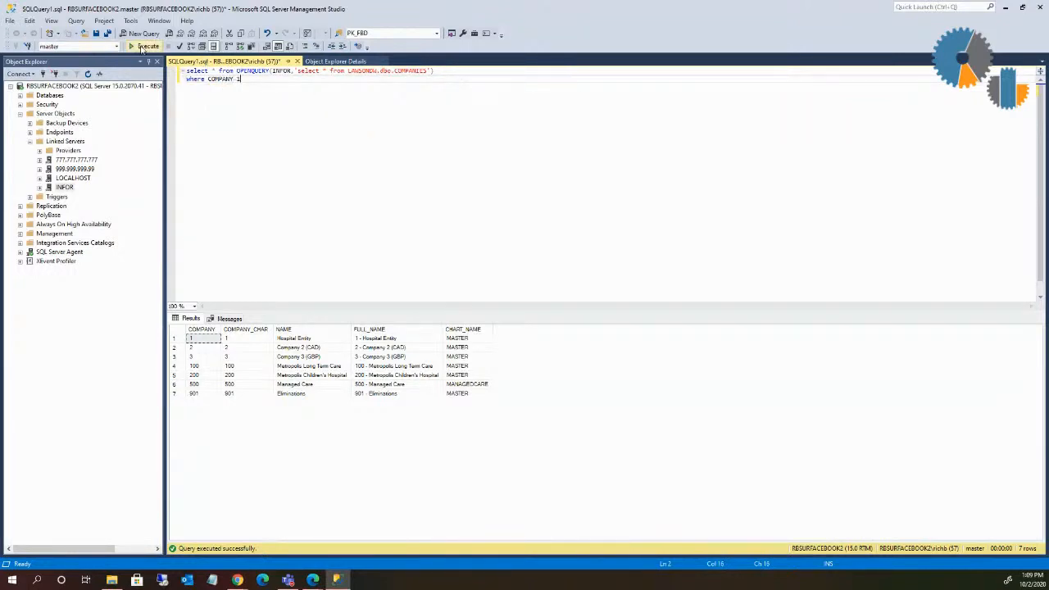
left_click(148, 46)
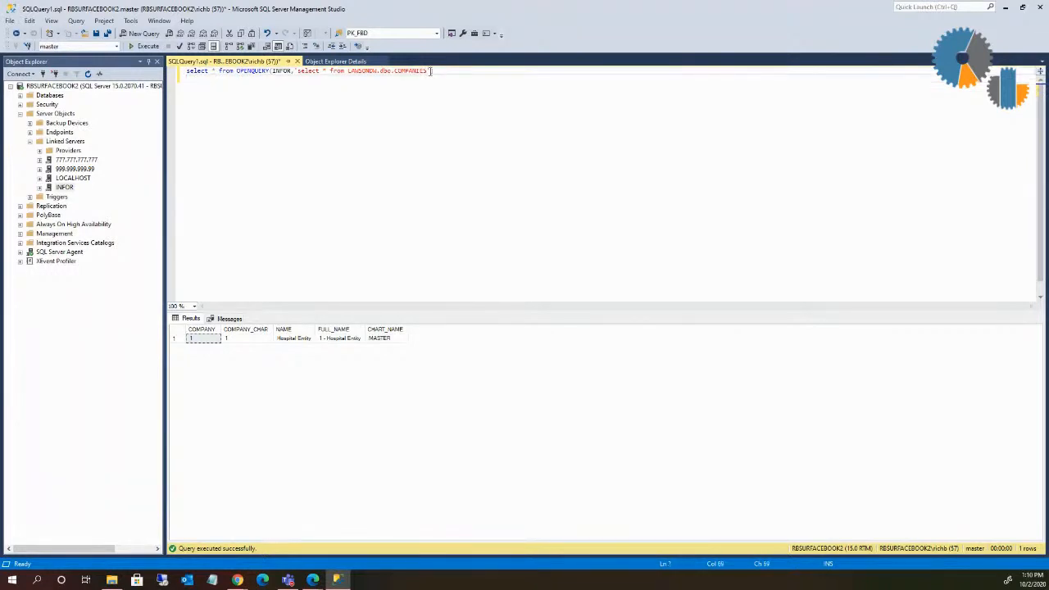
- Move the COMPANY=1 filter inside the OPENQUERY pass-through string after COMPANIES
type("where COMPANY=1")
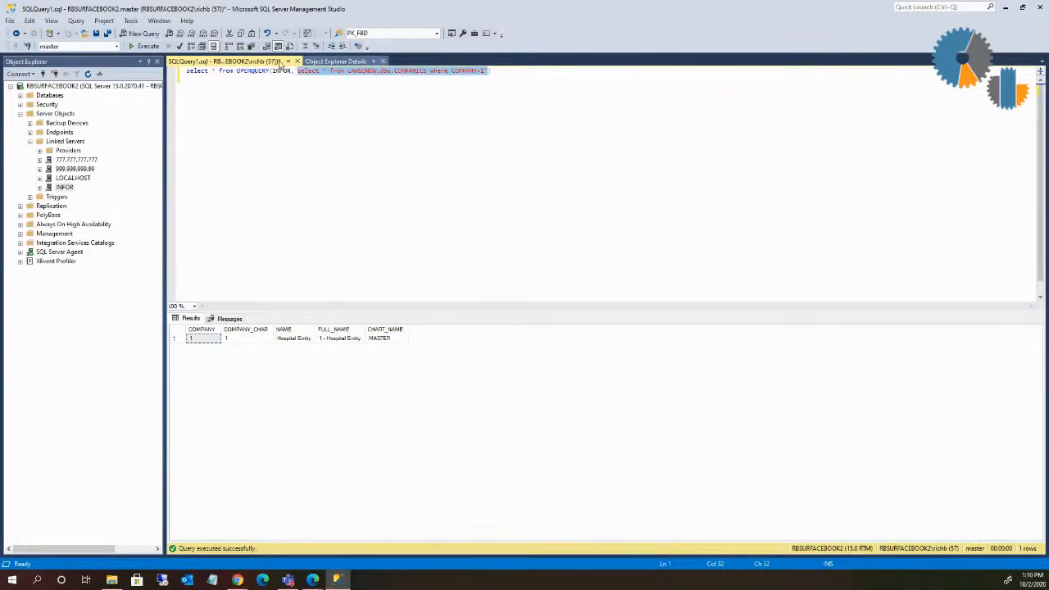
left_click(238, 79)
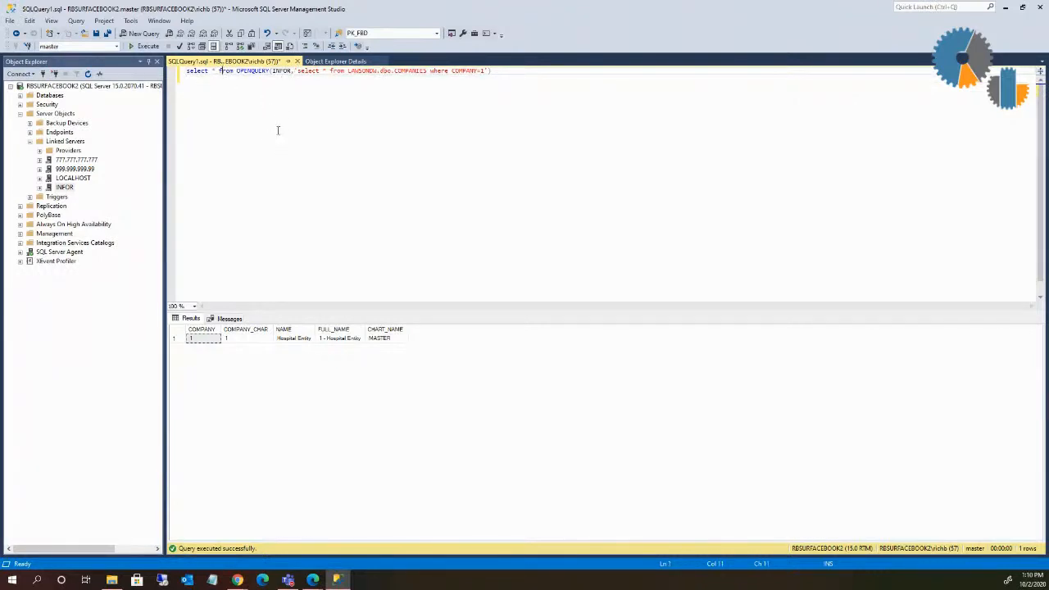
double_click(468, 70)
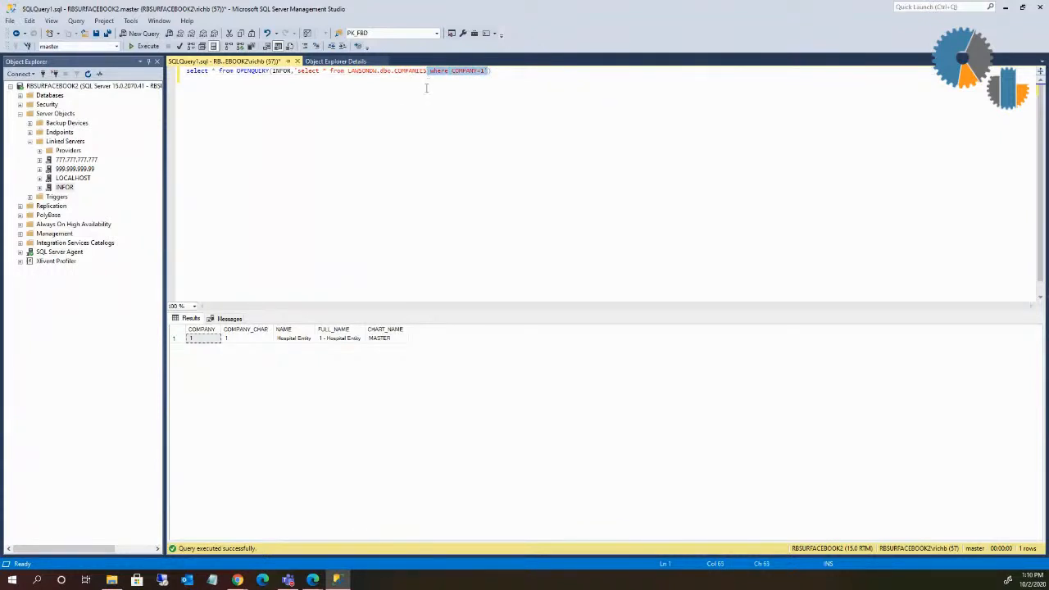
left_click(256, 71)
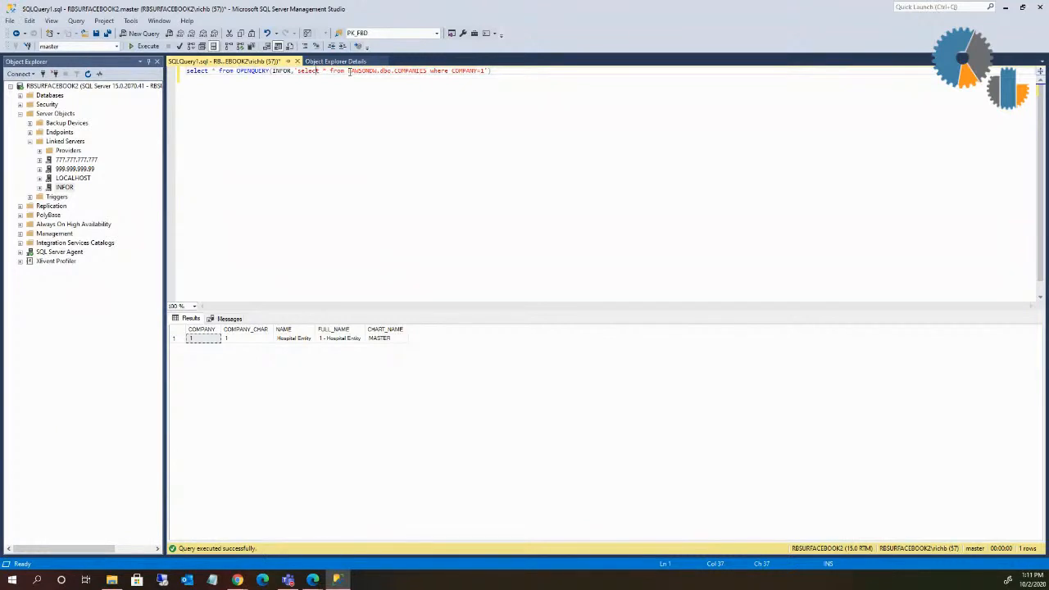
left_click(505, 70)
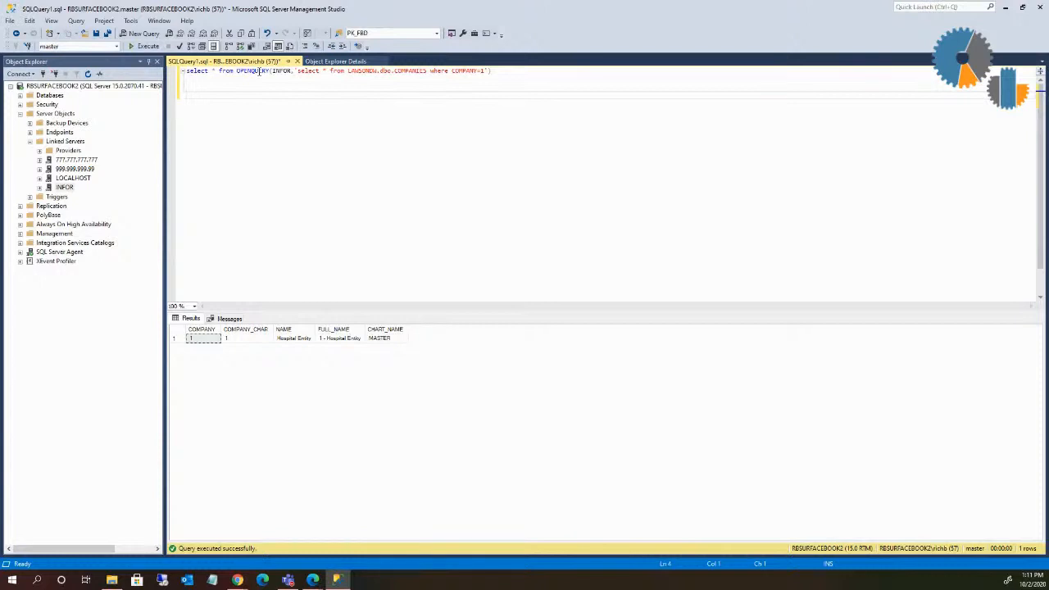
- Run select * from INFOR.LAWSONDW.dbo.COMPANIES on its own, returning seven company rows
type("select")
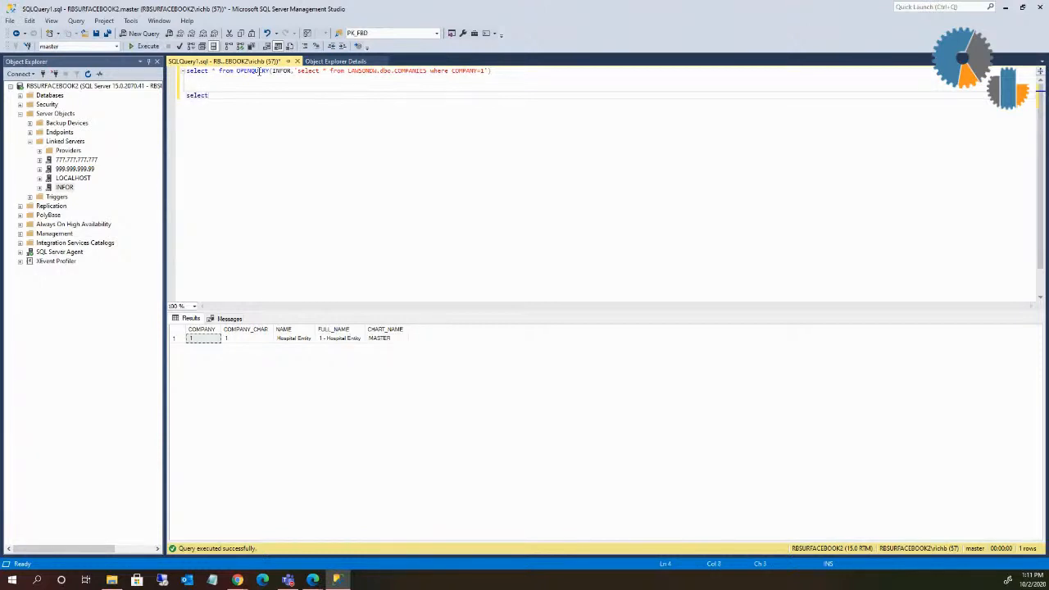
type("* from")
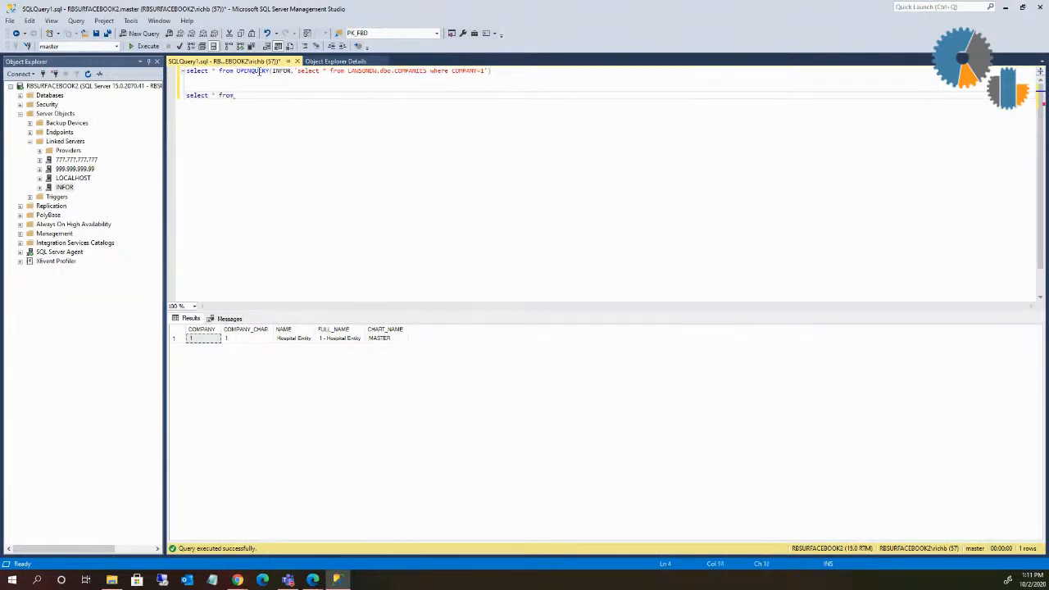
type("INFOR.LAWSO")
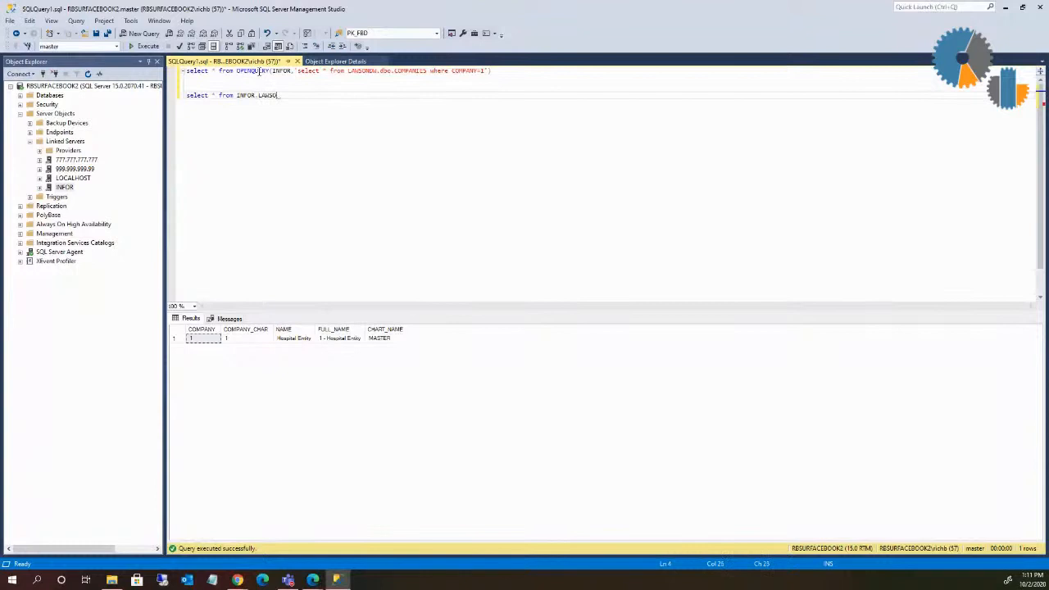
type(".db")
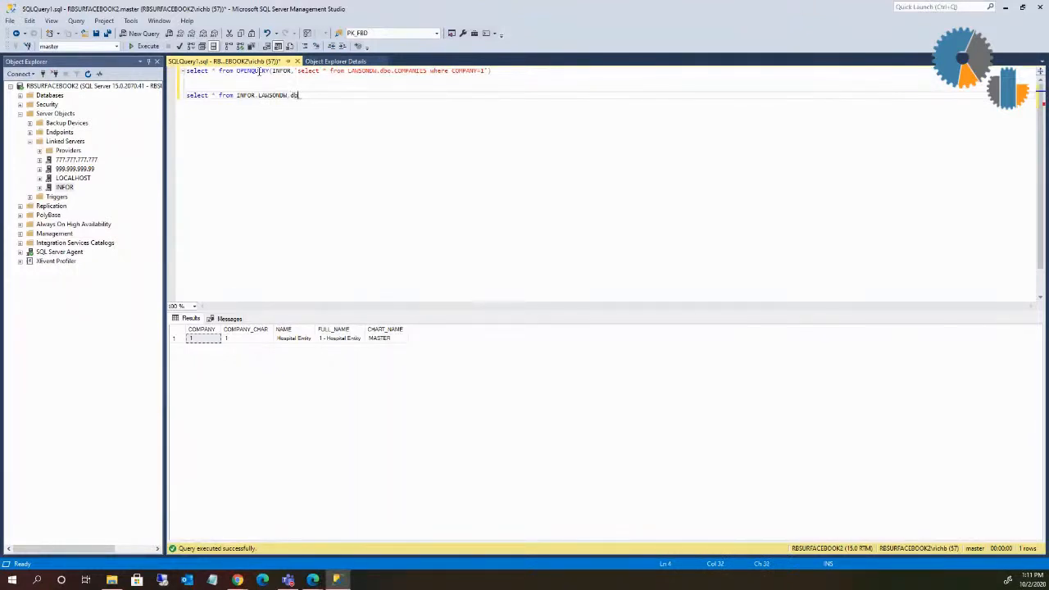
type("COMPA")
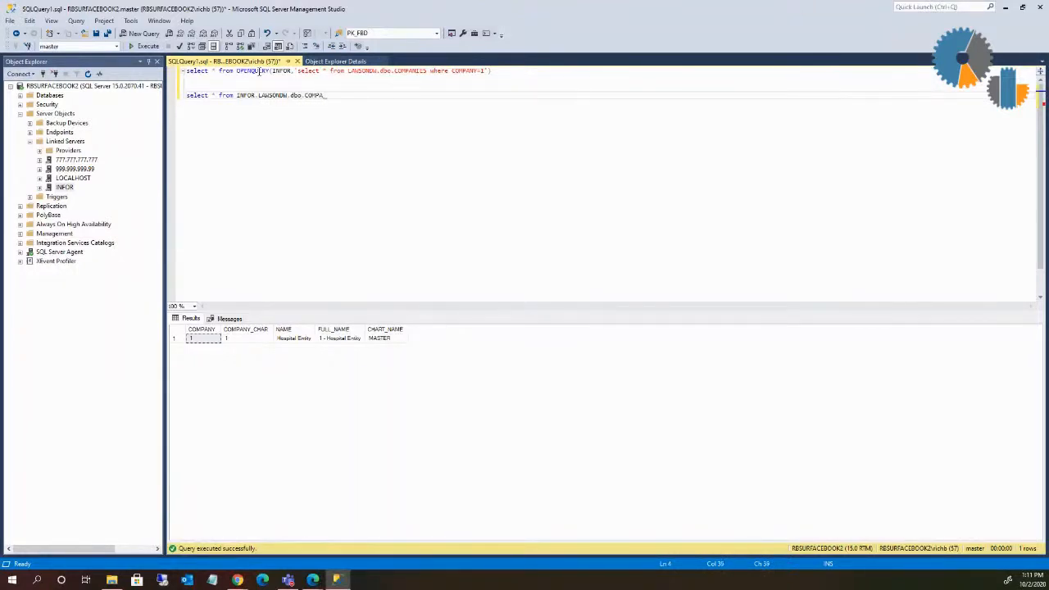
type("NIES")
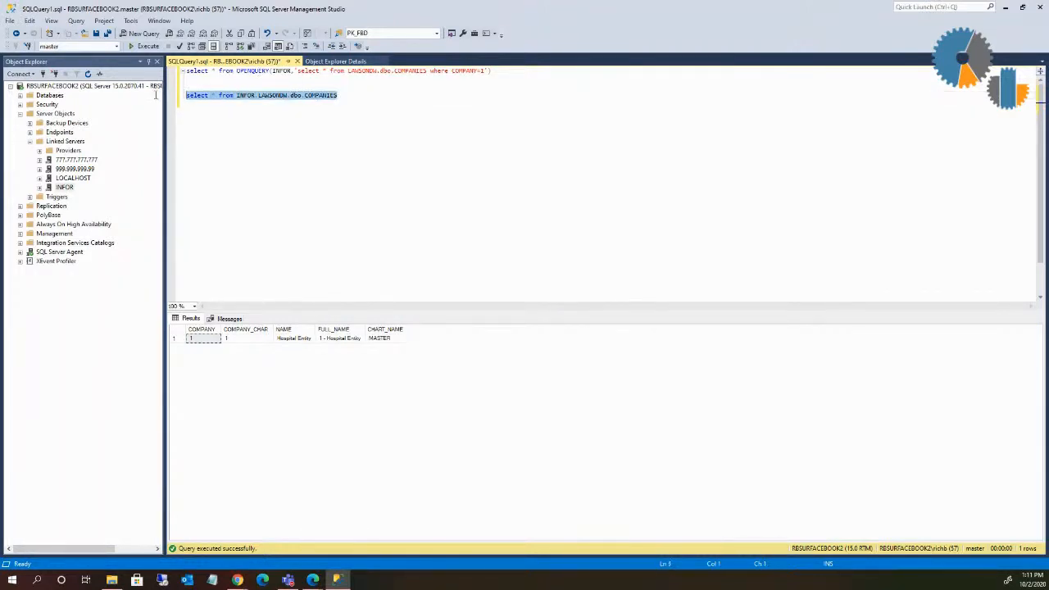
left_click(148, 45)
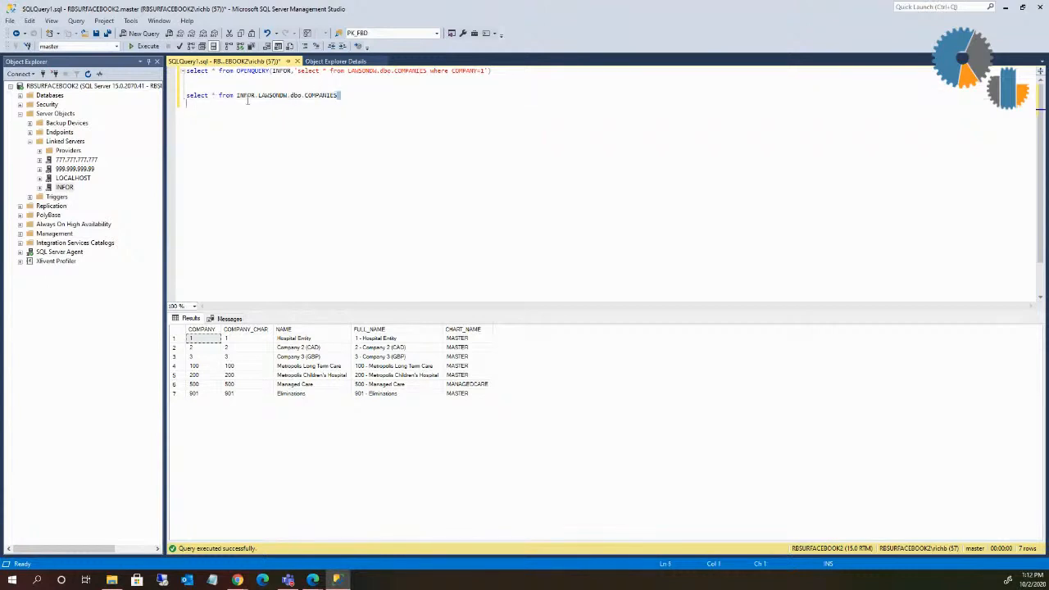
triple_click(261, 95)
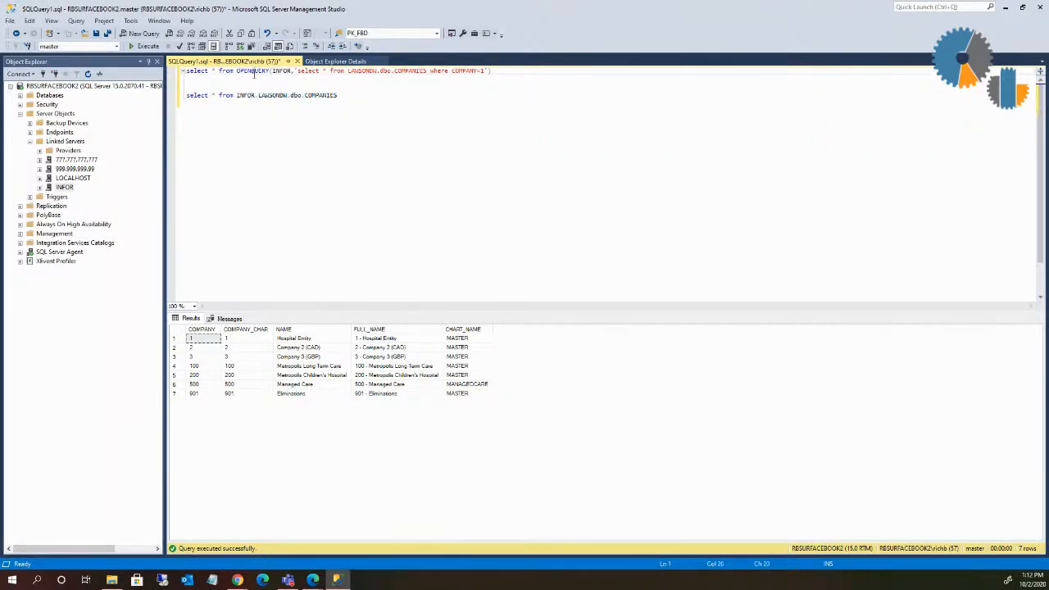
left_click(187, 104)
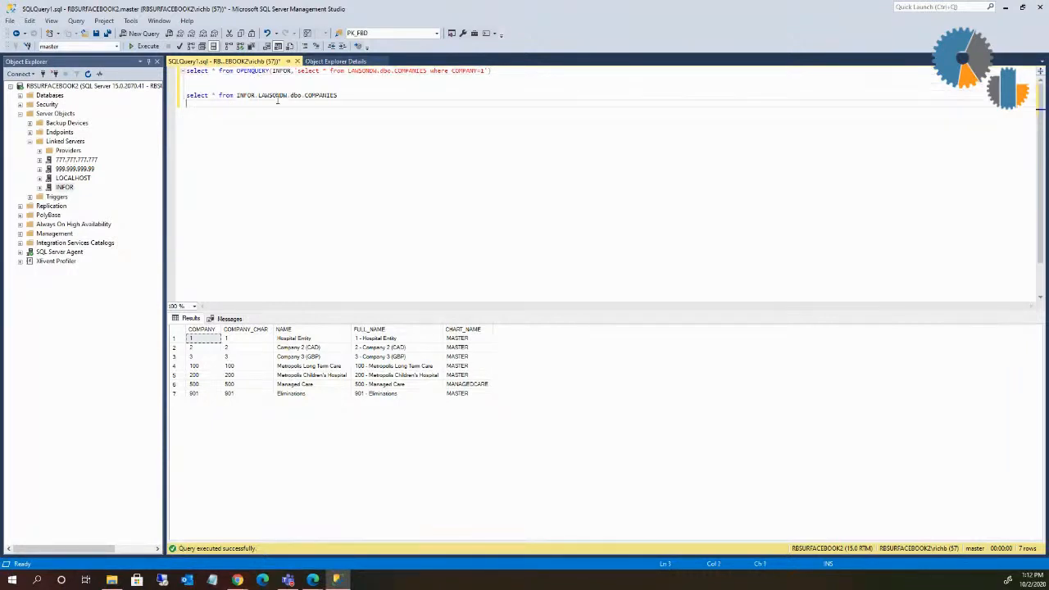
mouse_move(275, 95)
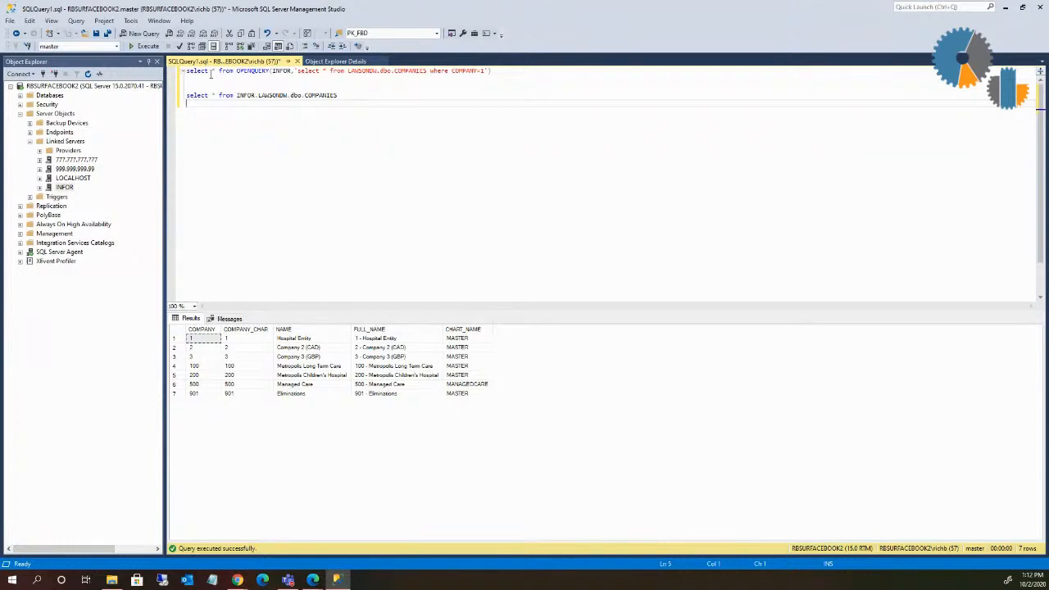
mouse_move(314, 222)
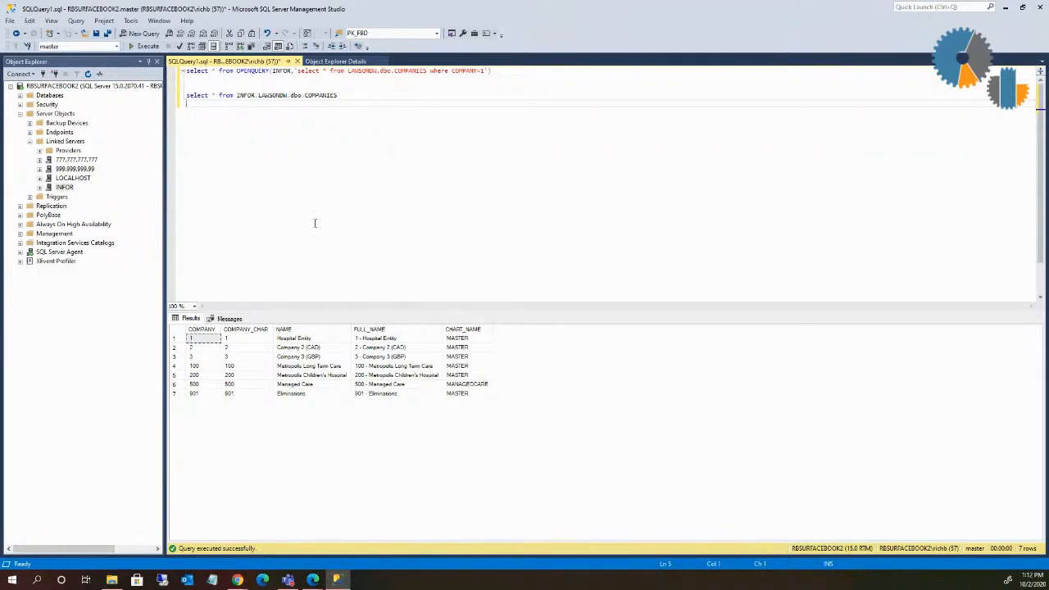